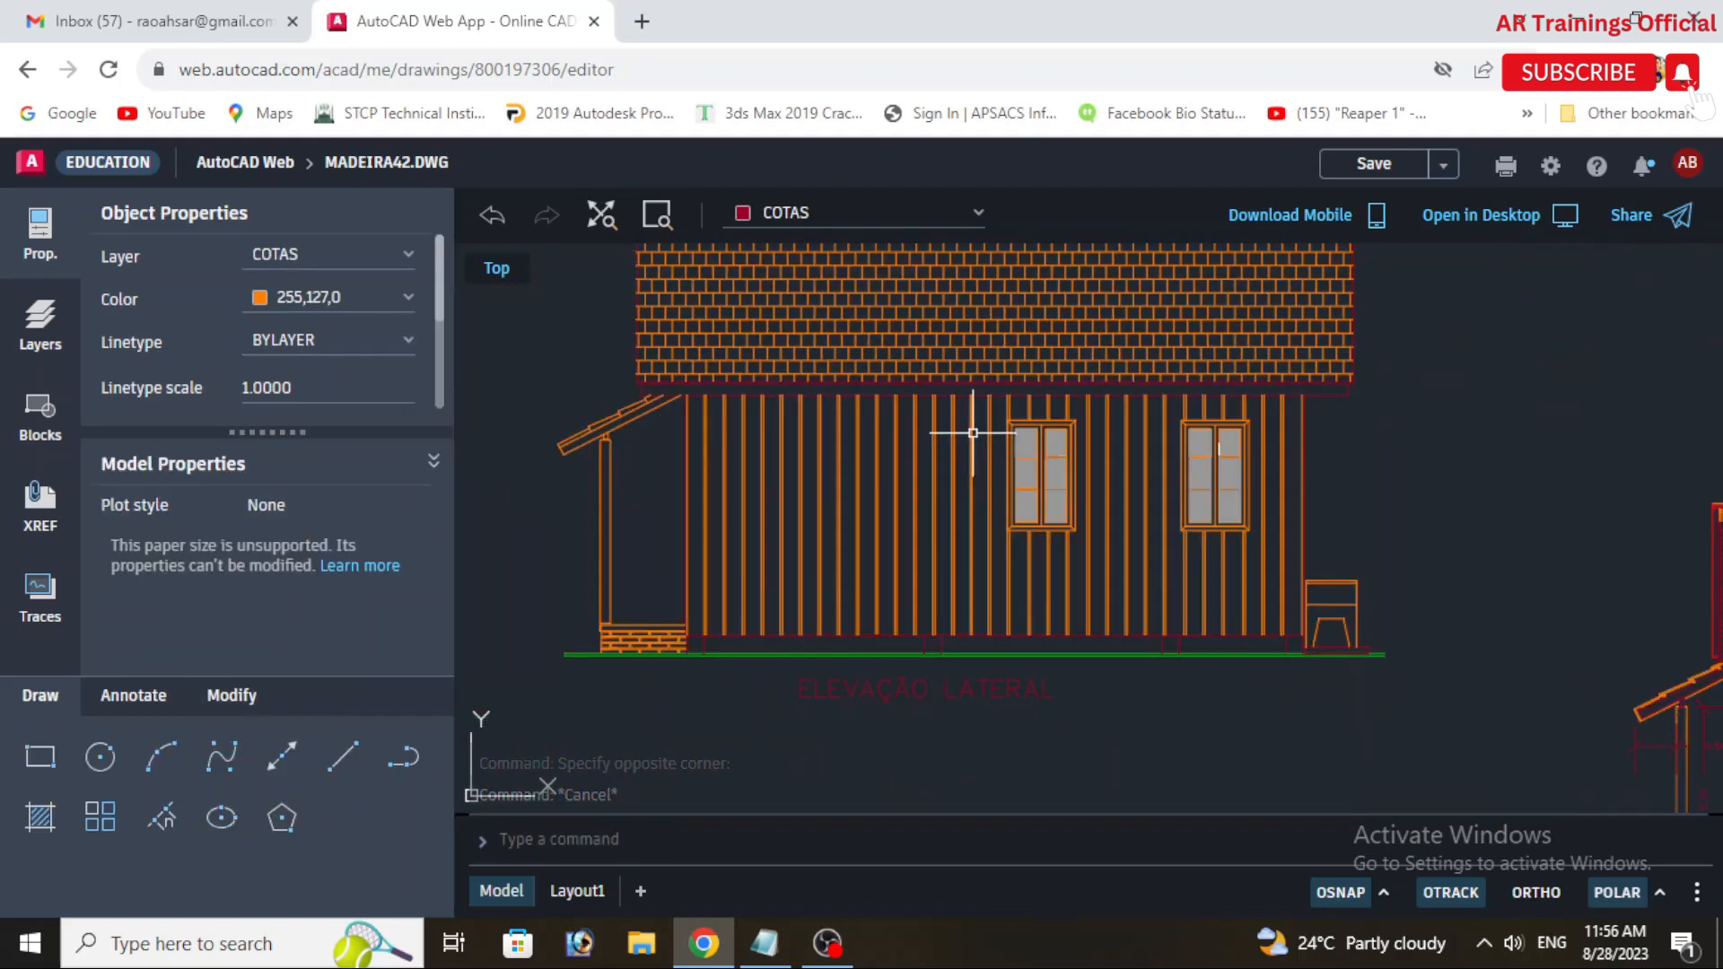
Search Google for 'autocad web' to reach the AutoCAD Web sign-in page
scroll("down", 3)
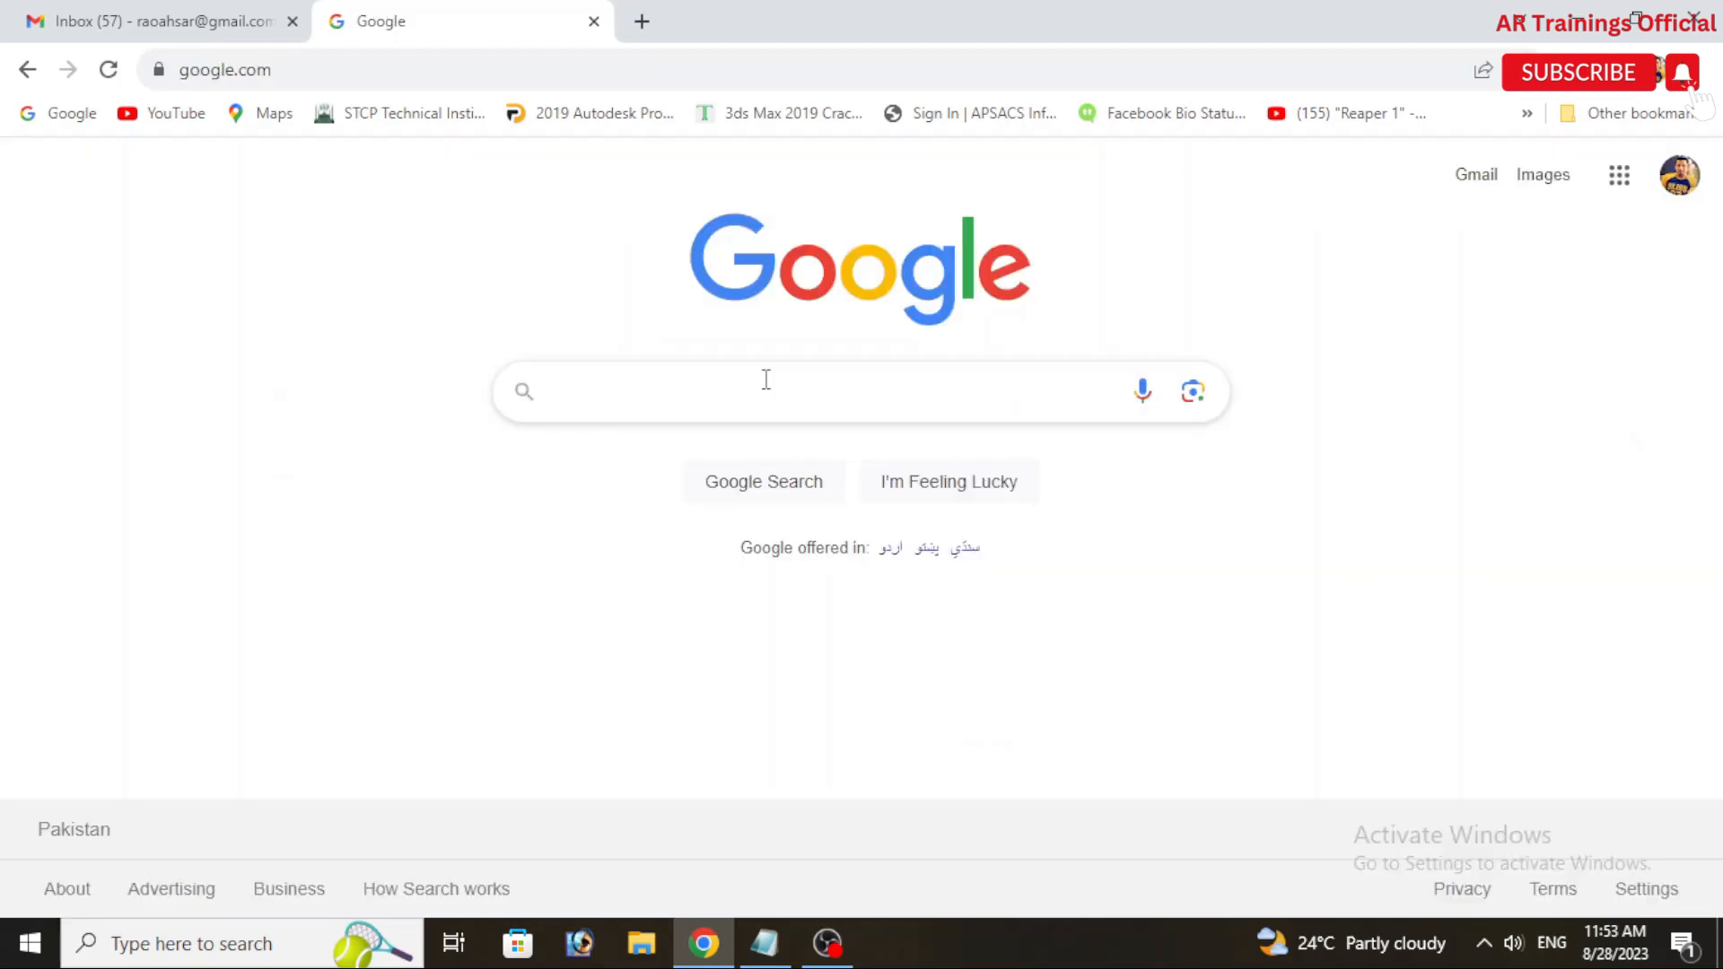
type("autocad web")
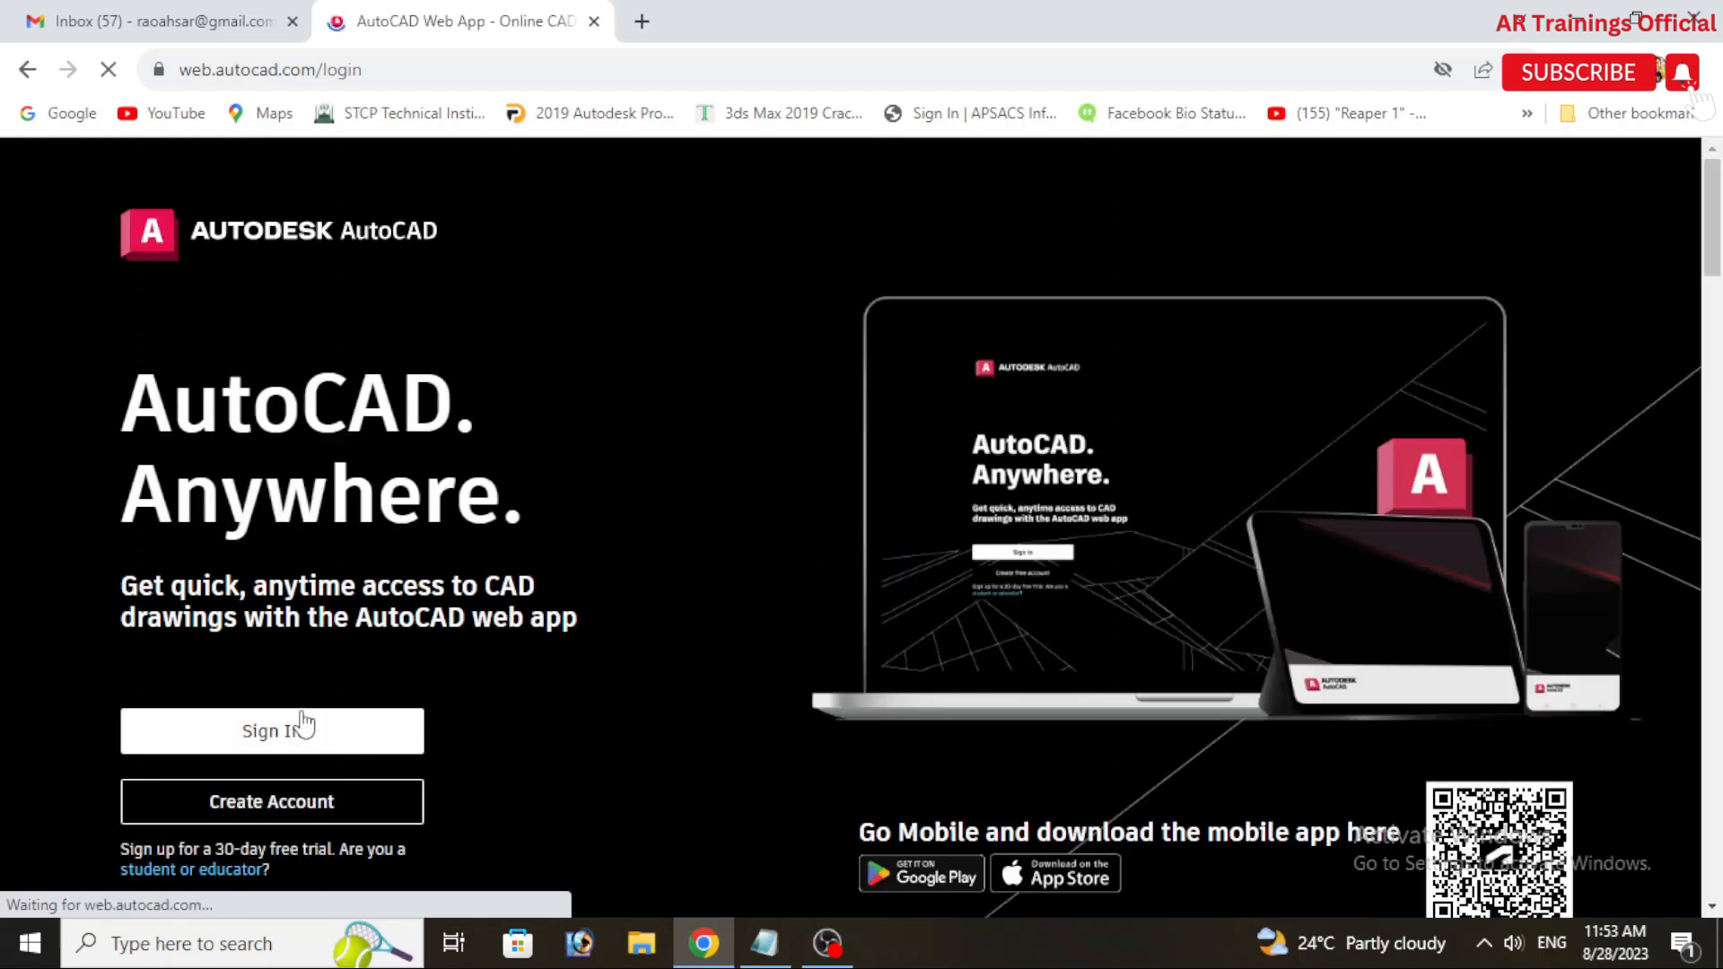
Sign in and upload MADEIRA42.DWG from Downloads into the AutoCAD Web file list
left_click(271, 730)
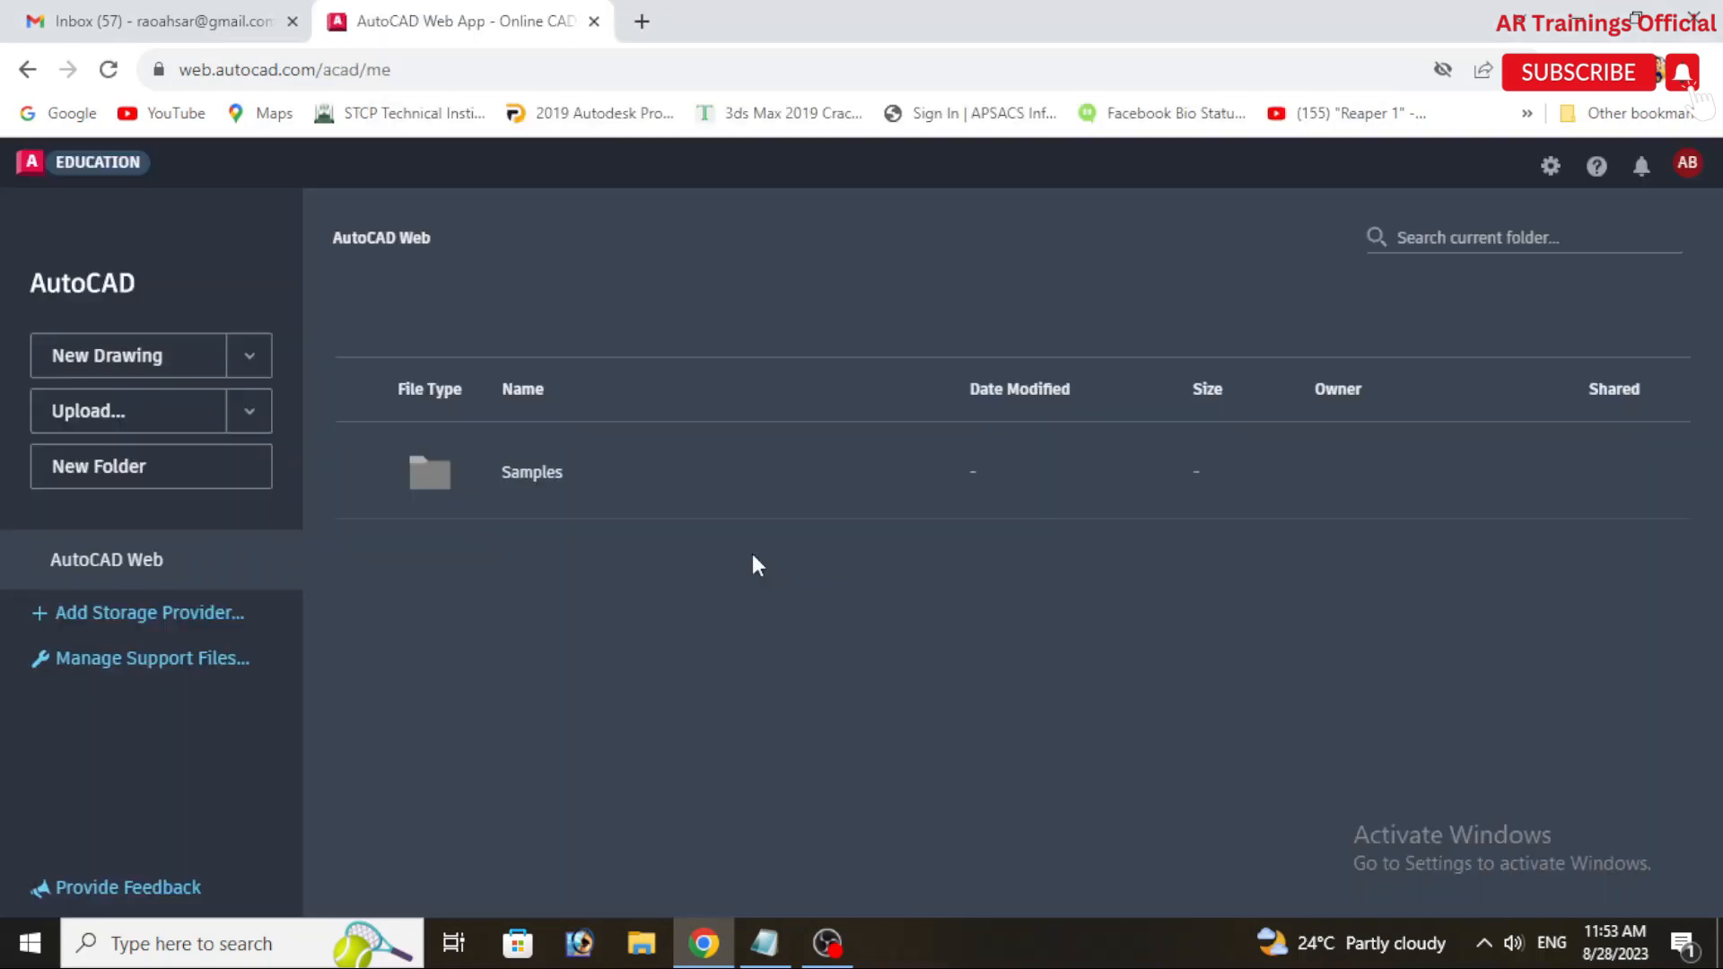
mouse_move(784, 551)
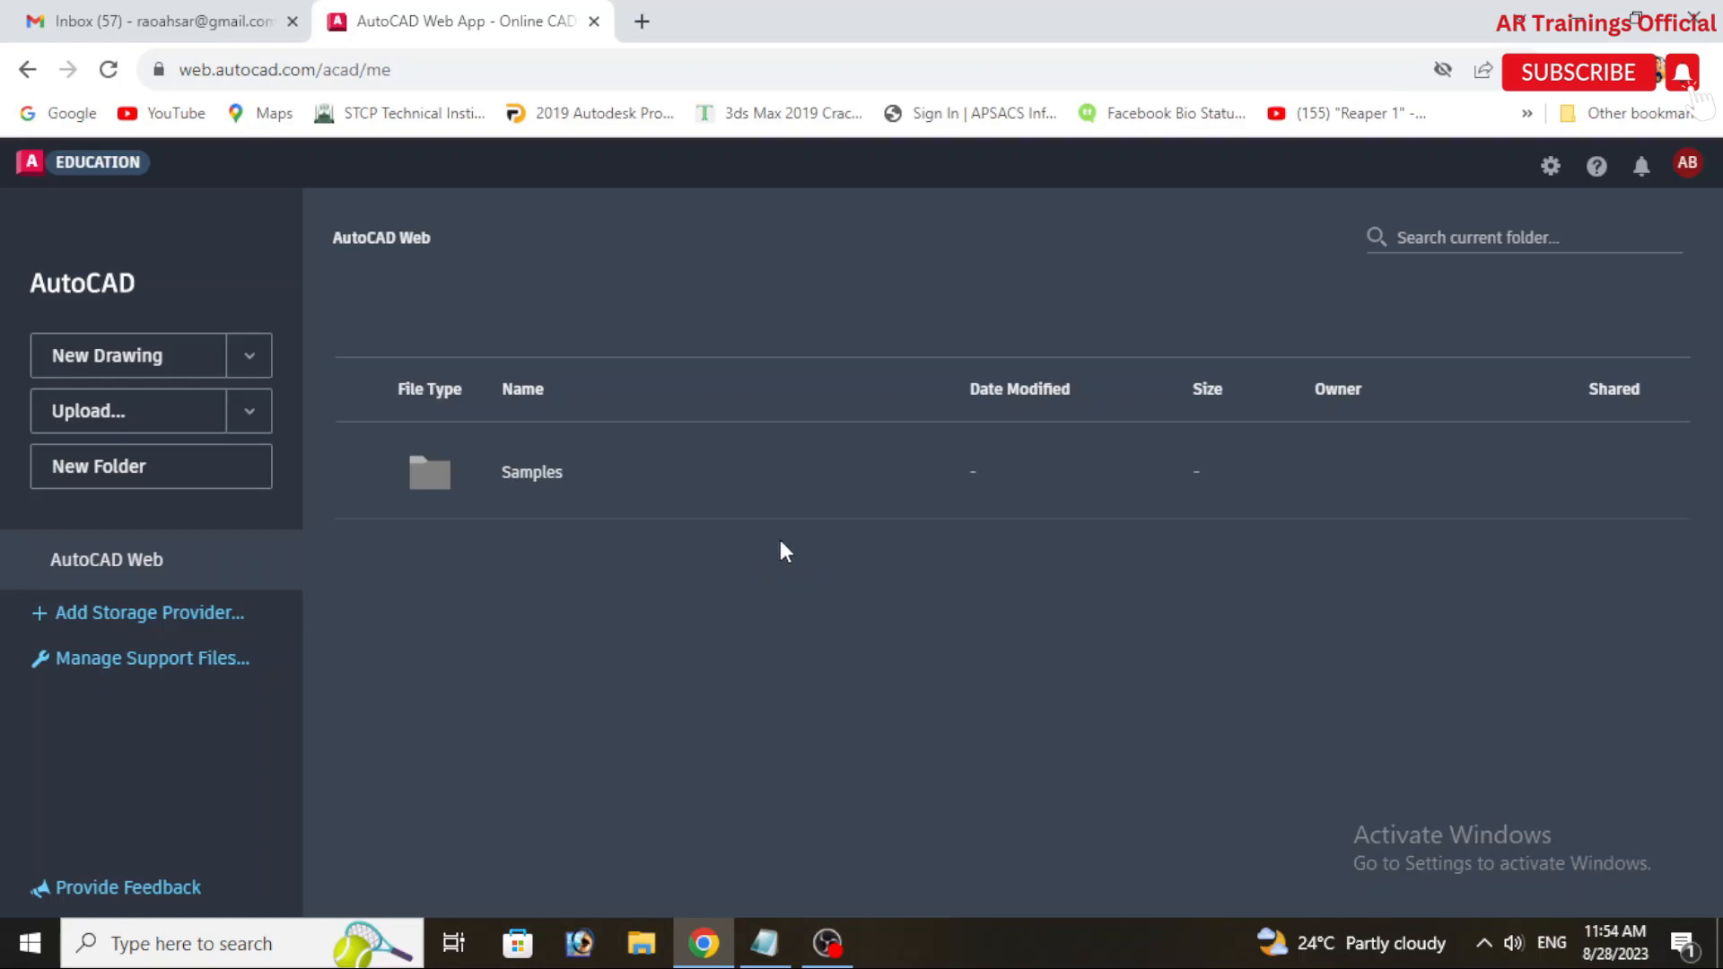
mouse_move(251, 355)
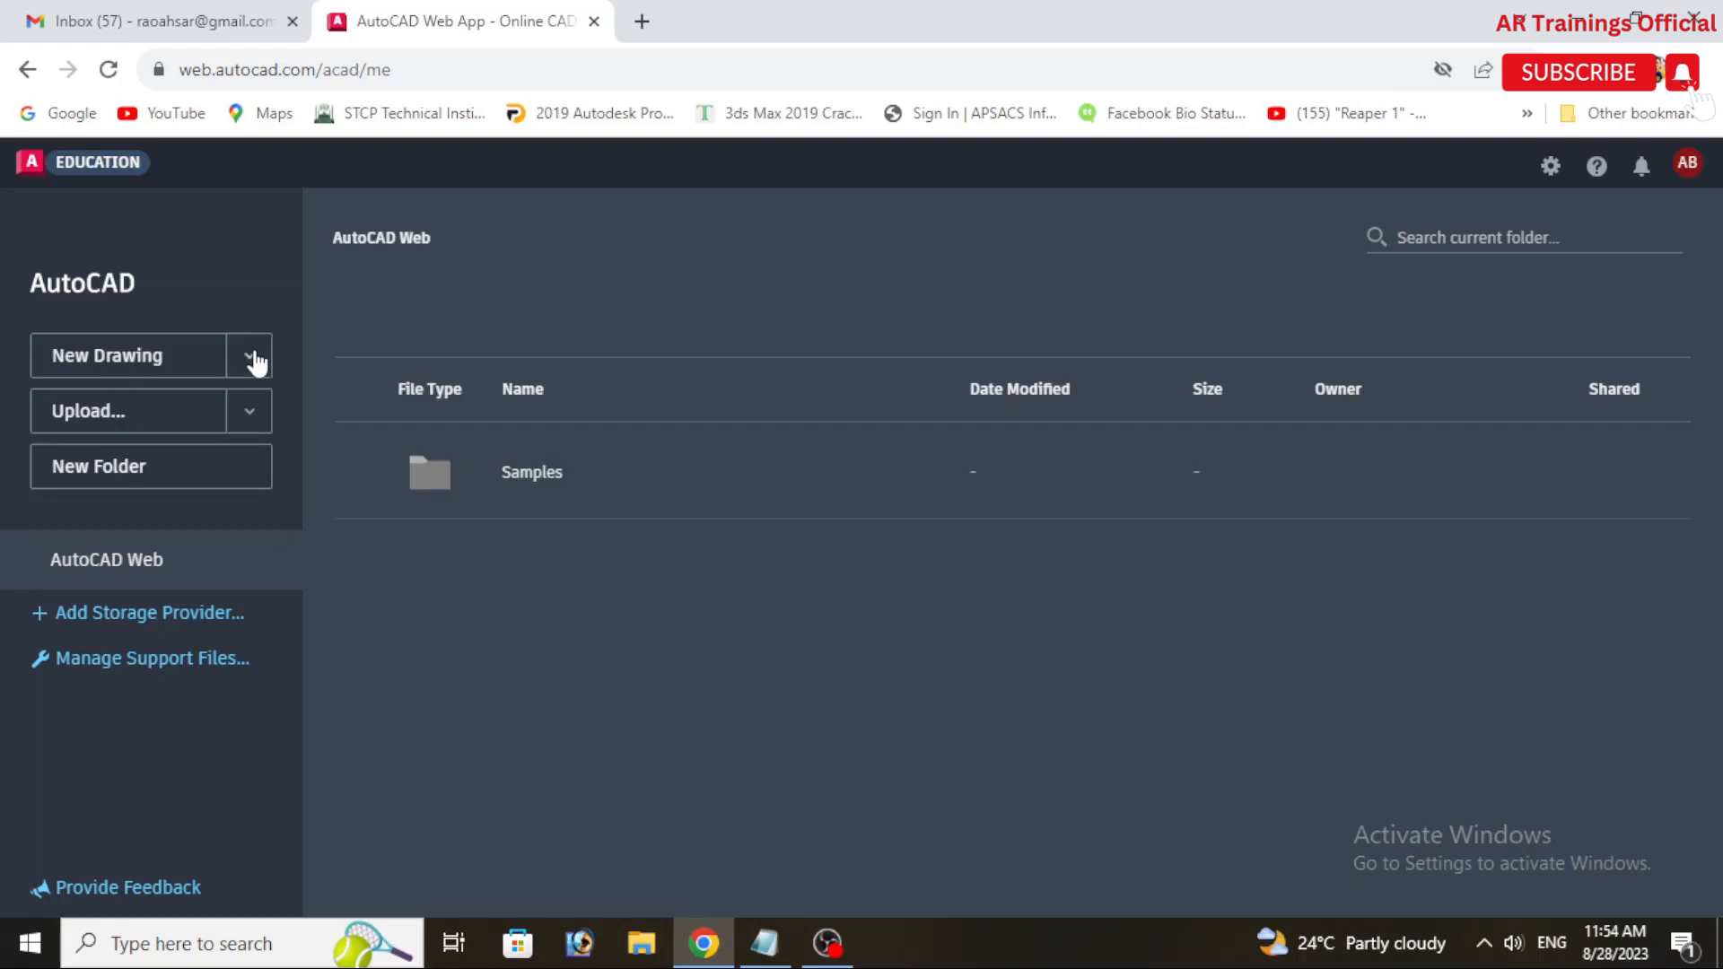
left_click(106, 355)
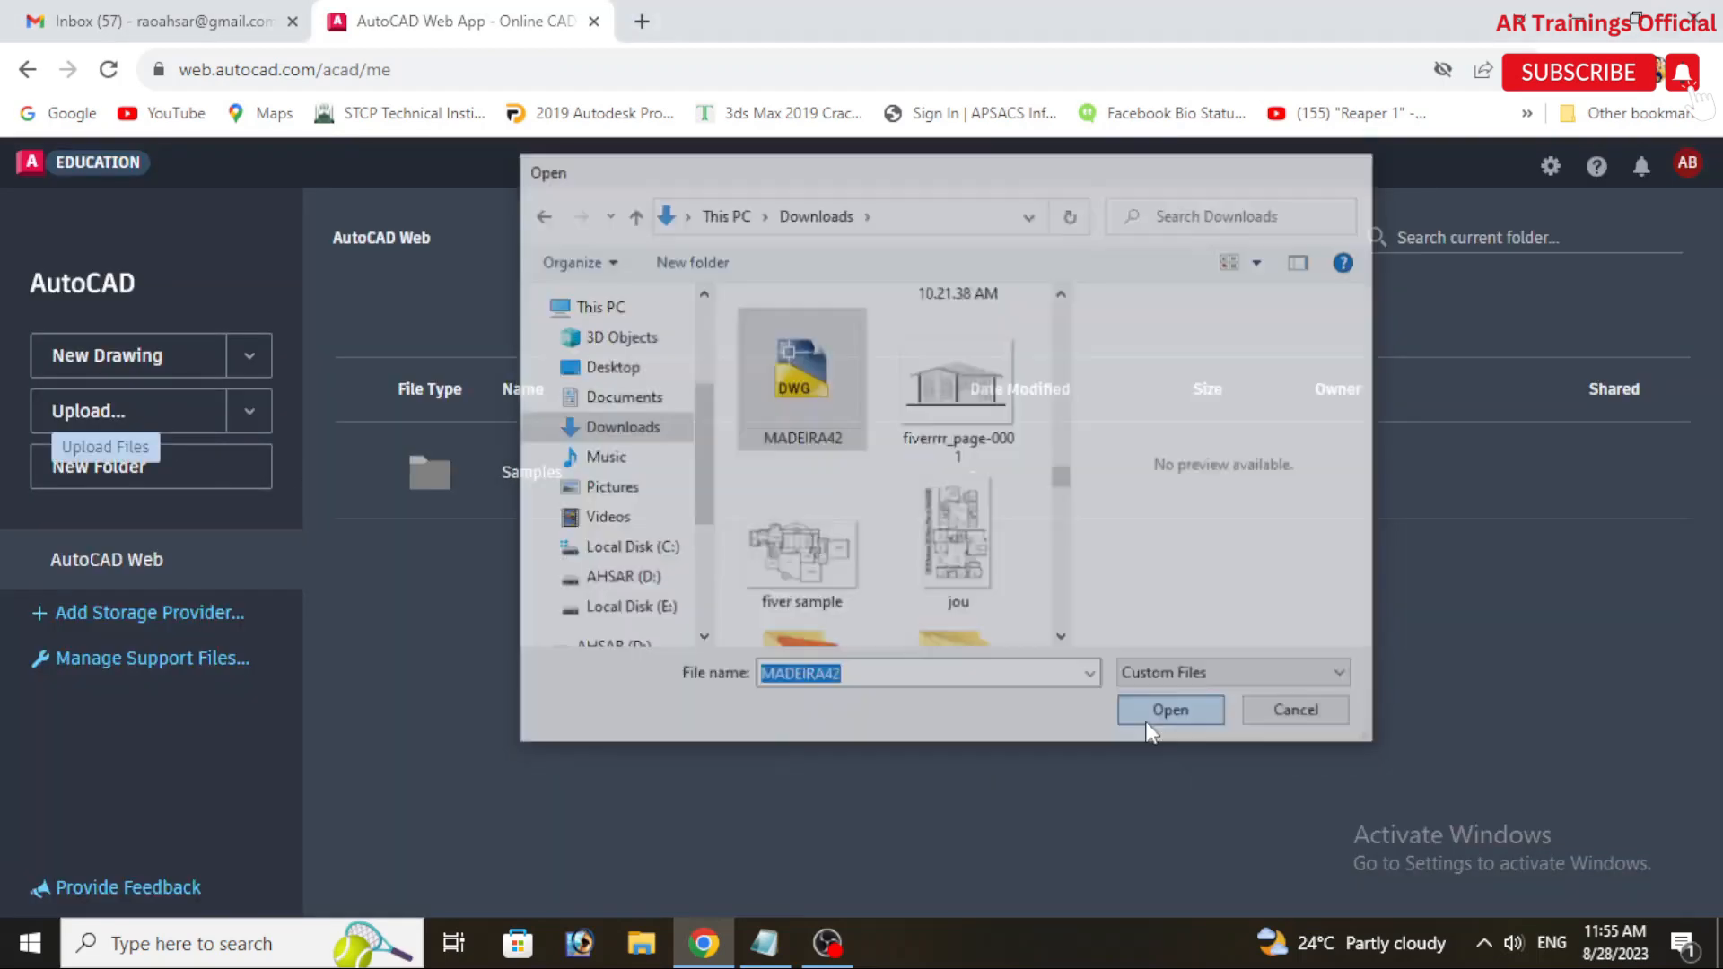
left_click(1168, 709)
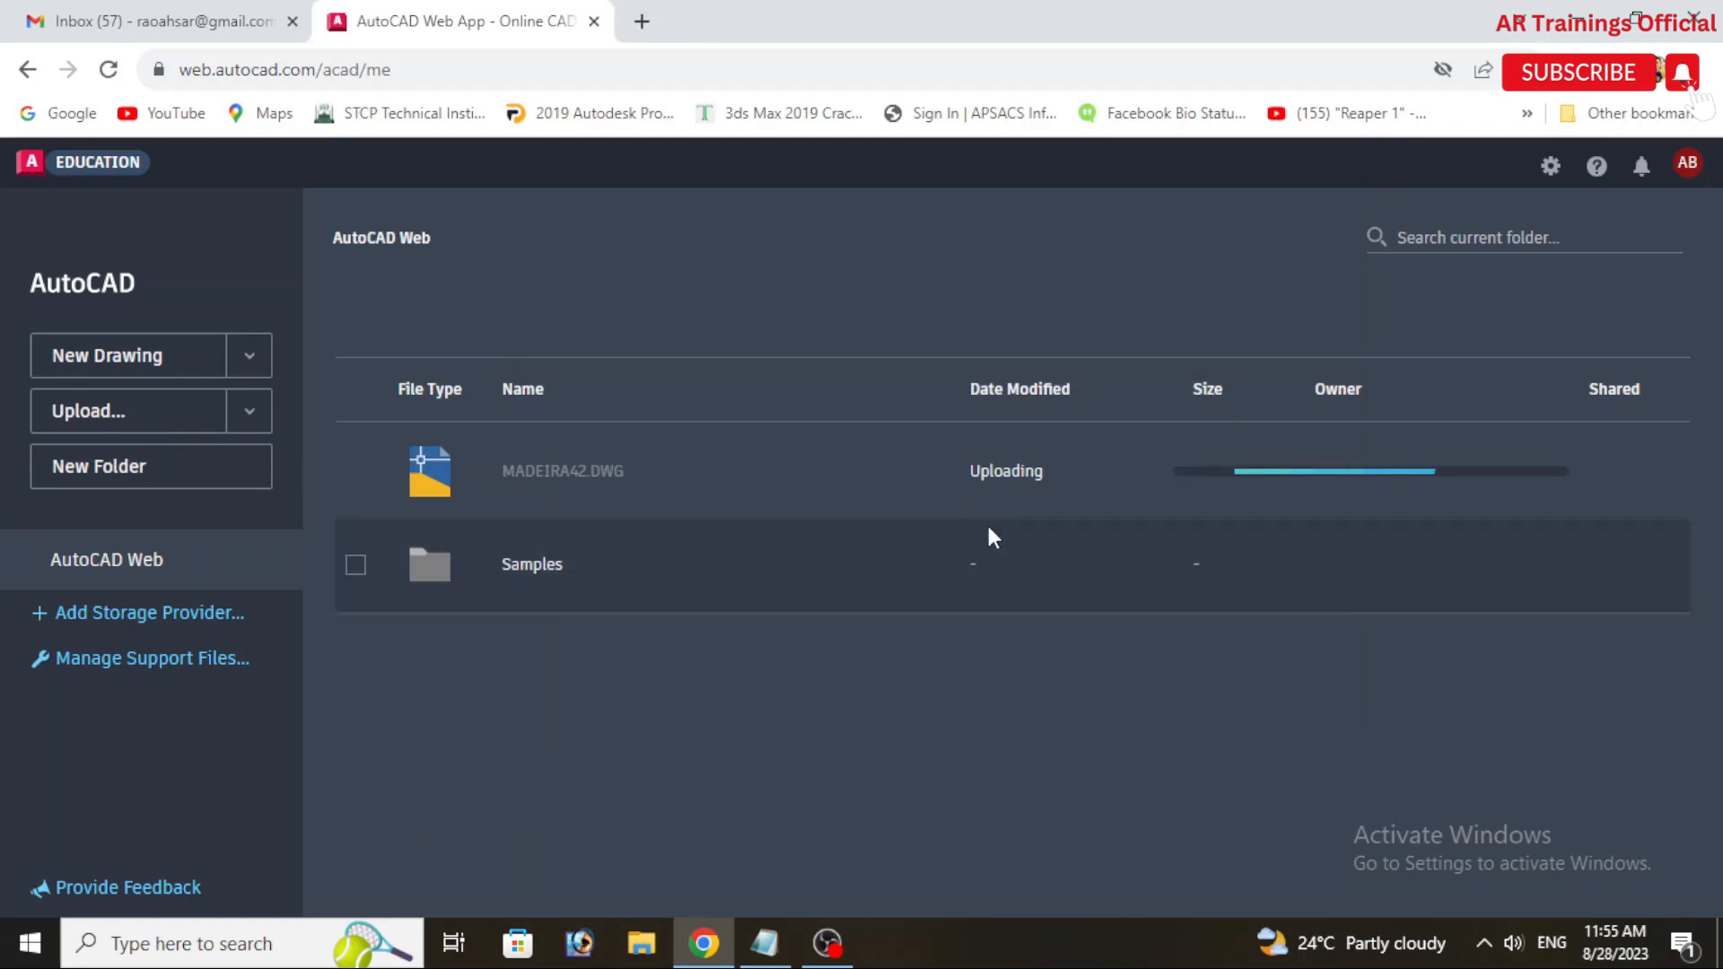
mouse_move(1008, 510)
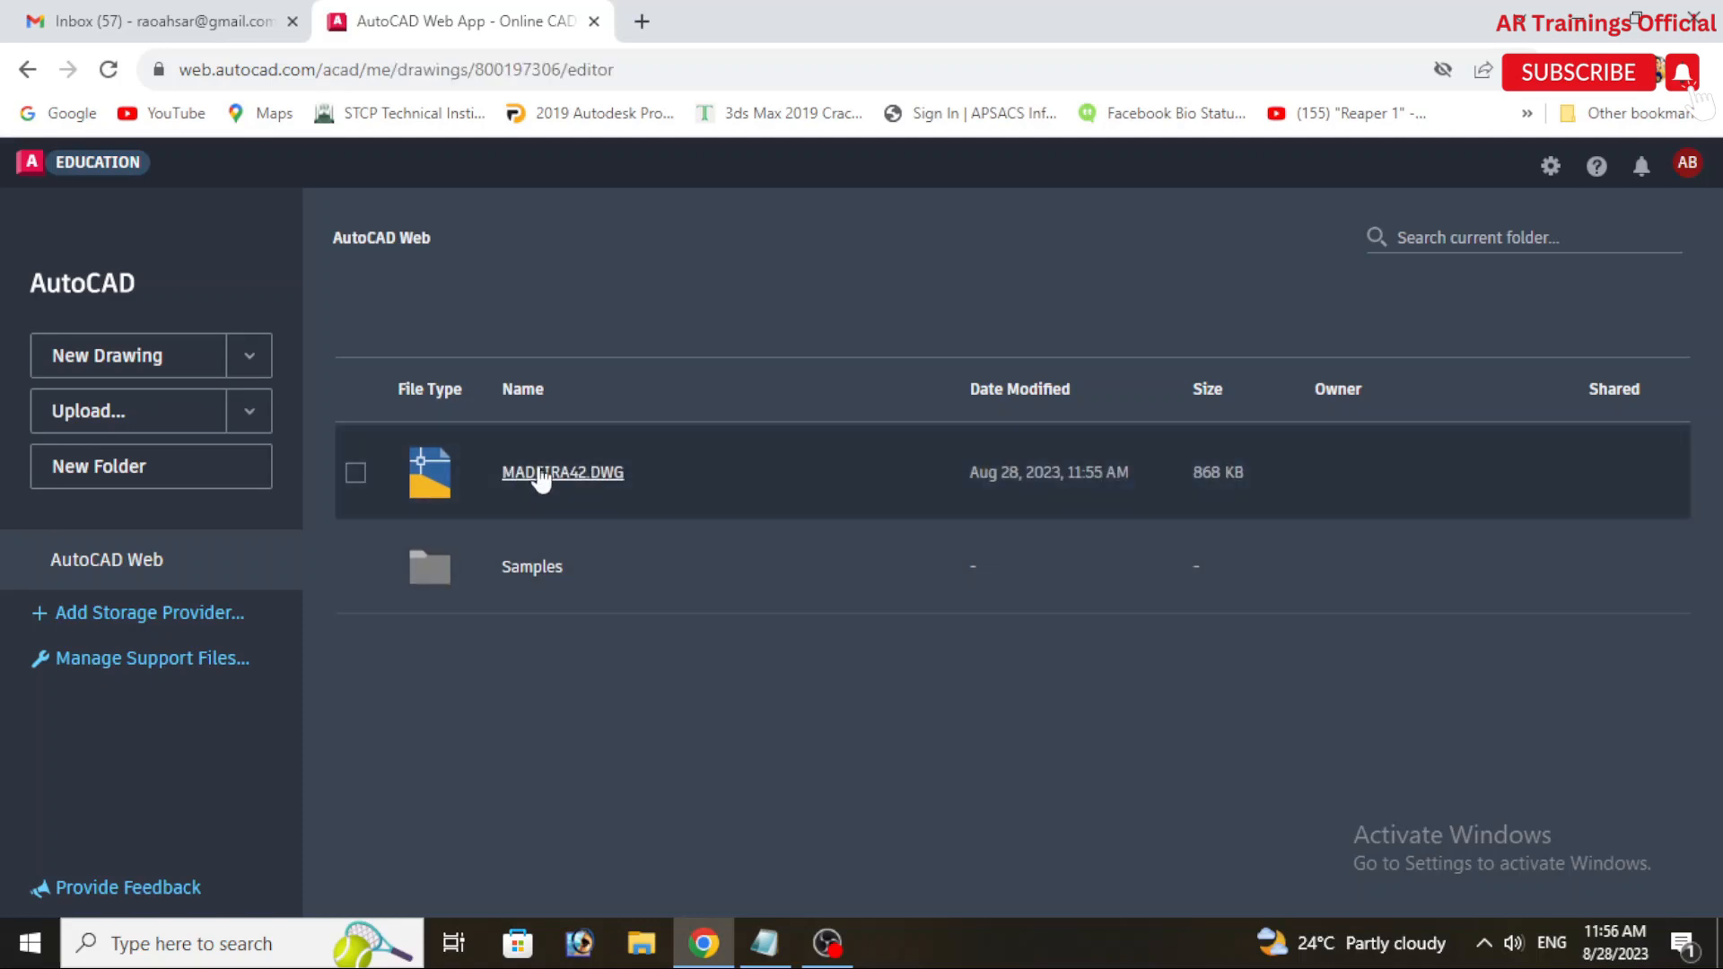
Launch MADEIRA42.DWG from the file list in the web drawing editor
left_click(562, 472)
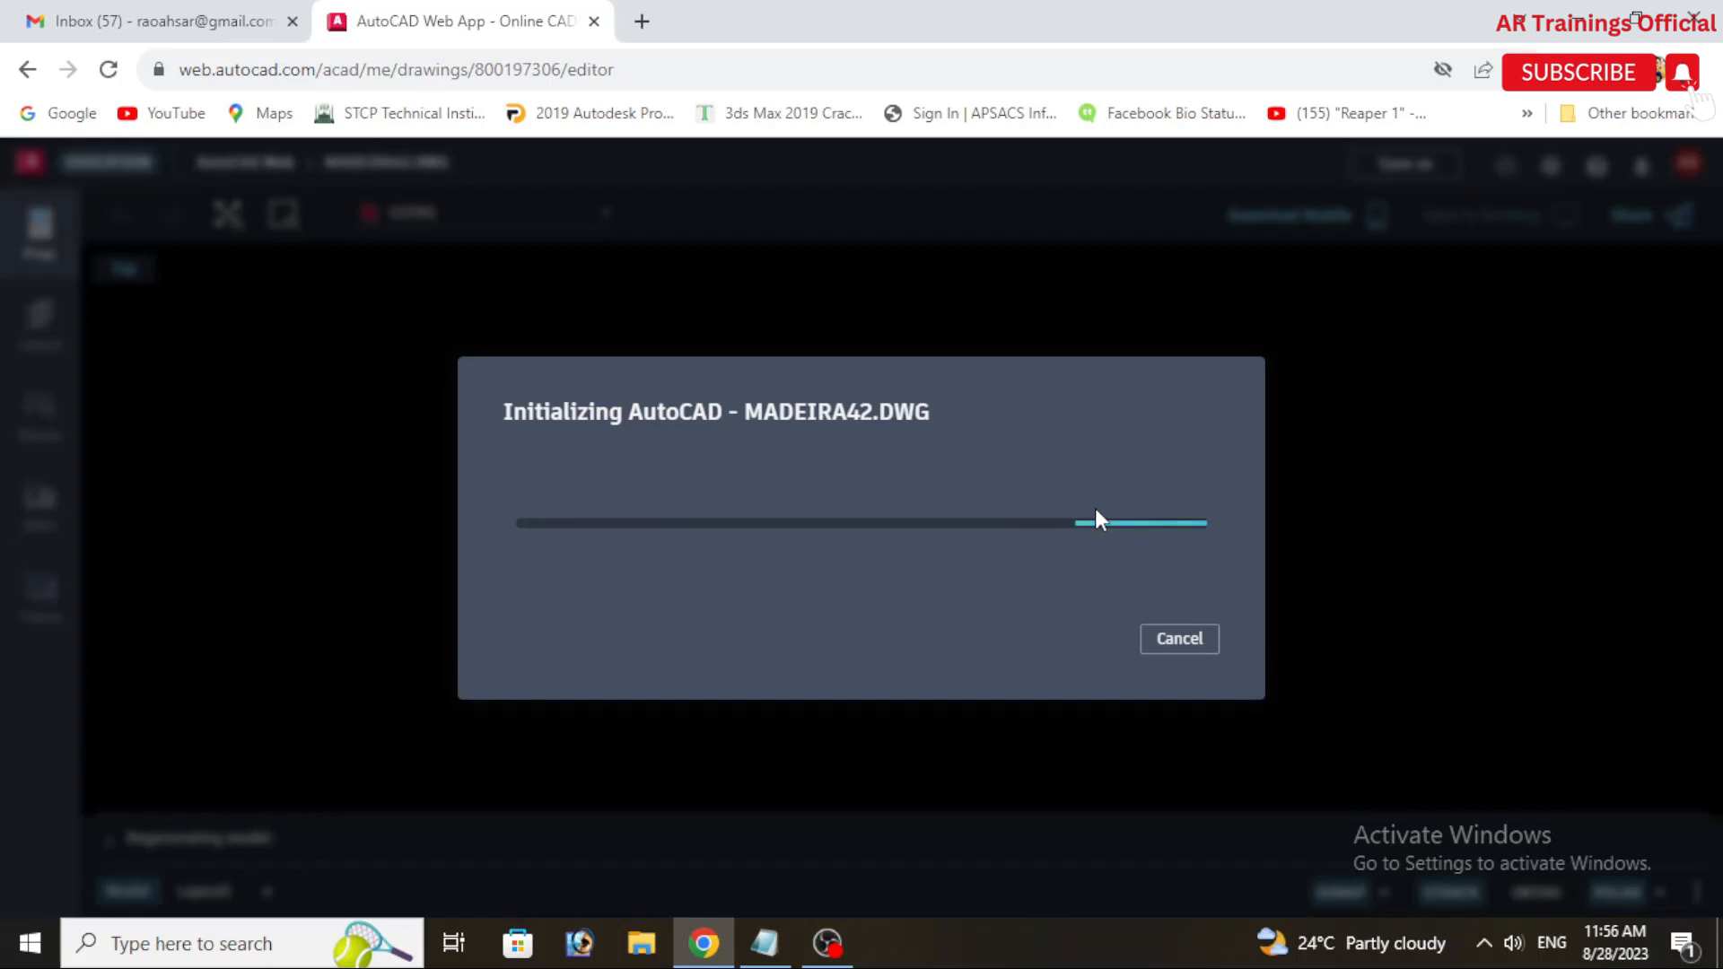
mouse_move(1165, 544)
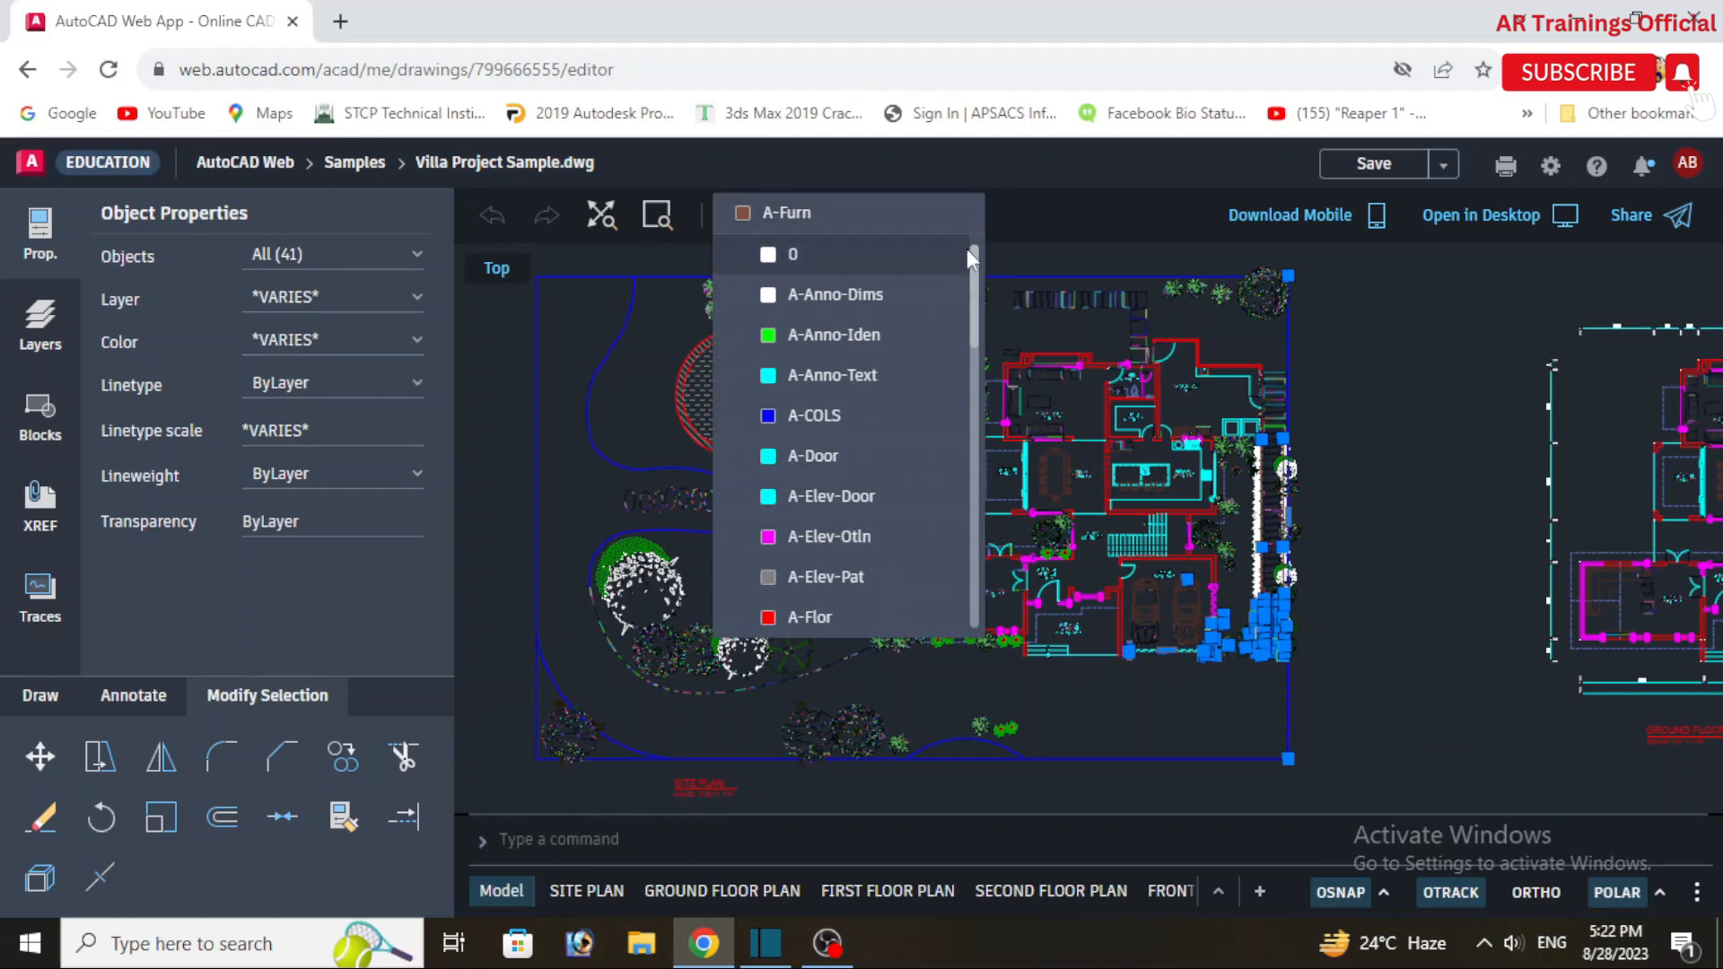
Browse through the layer dropdown list of the Villa Project Sample drawing
scroll("down", 3)
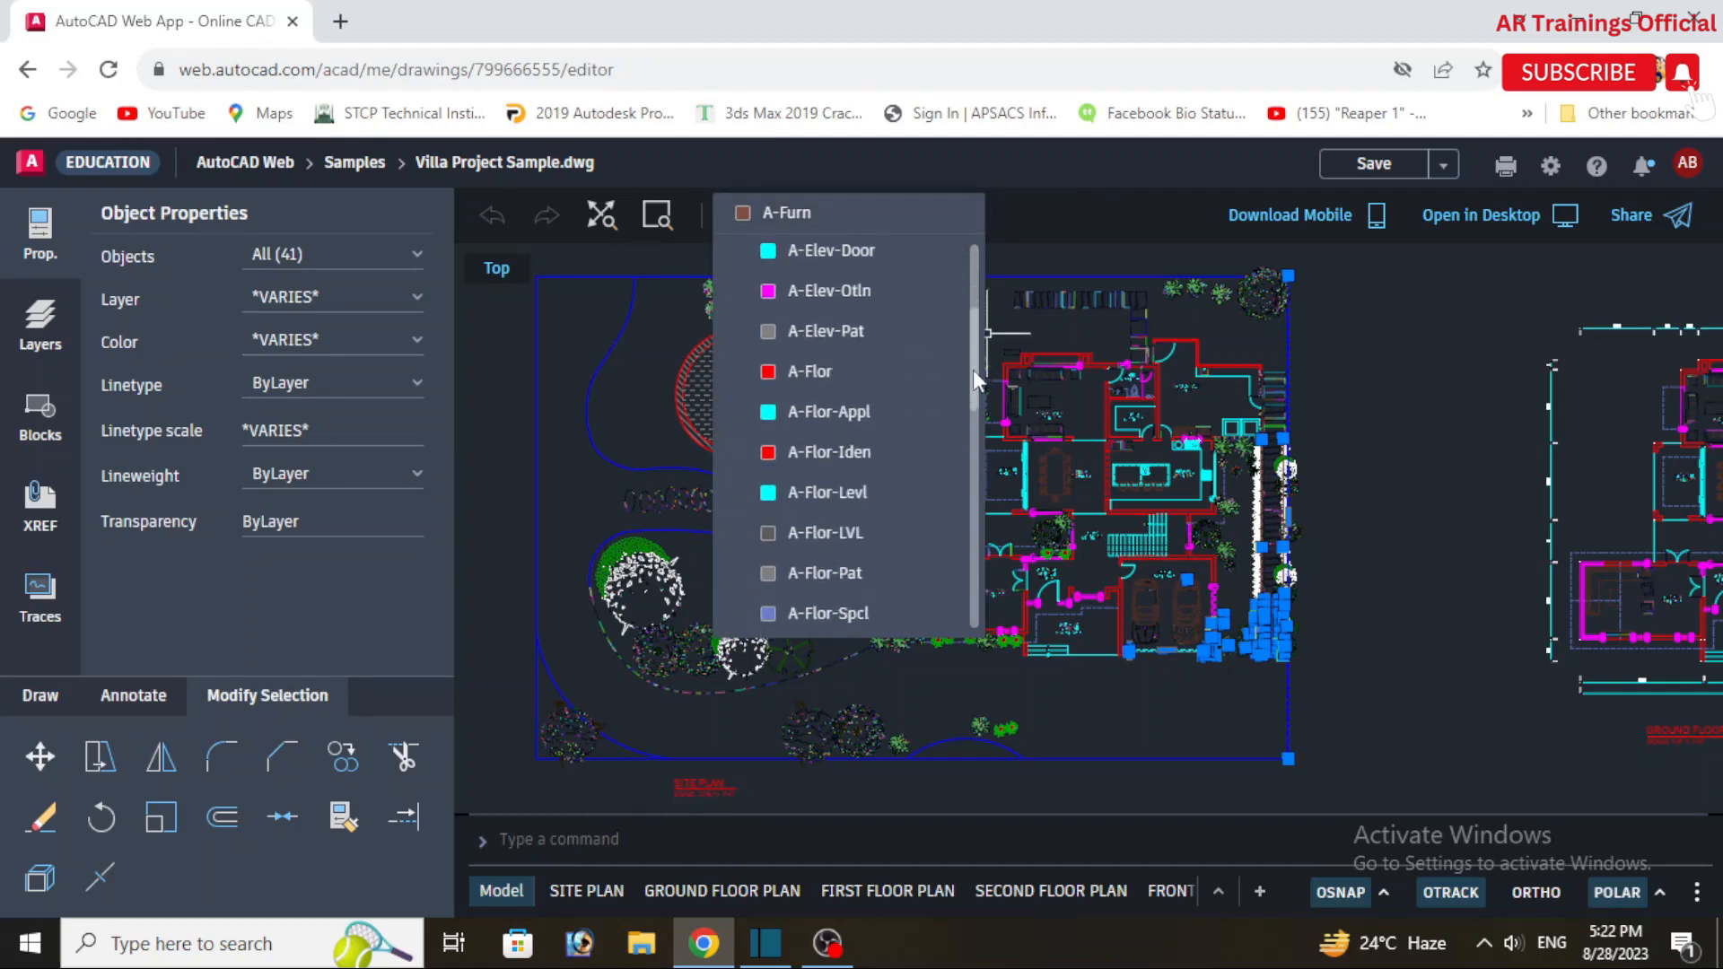
scroll("down", 3)
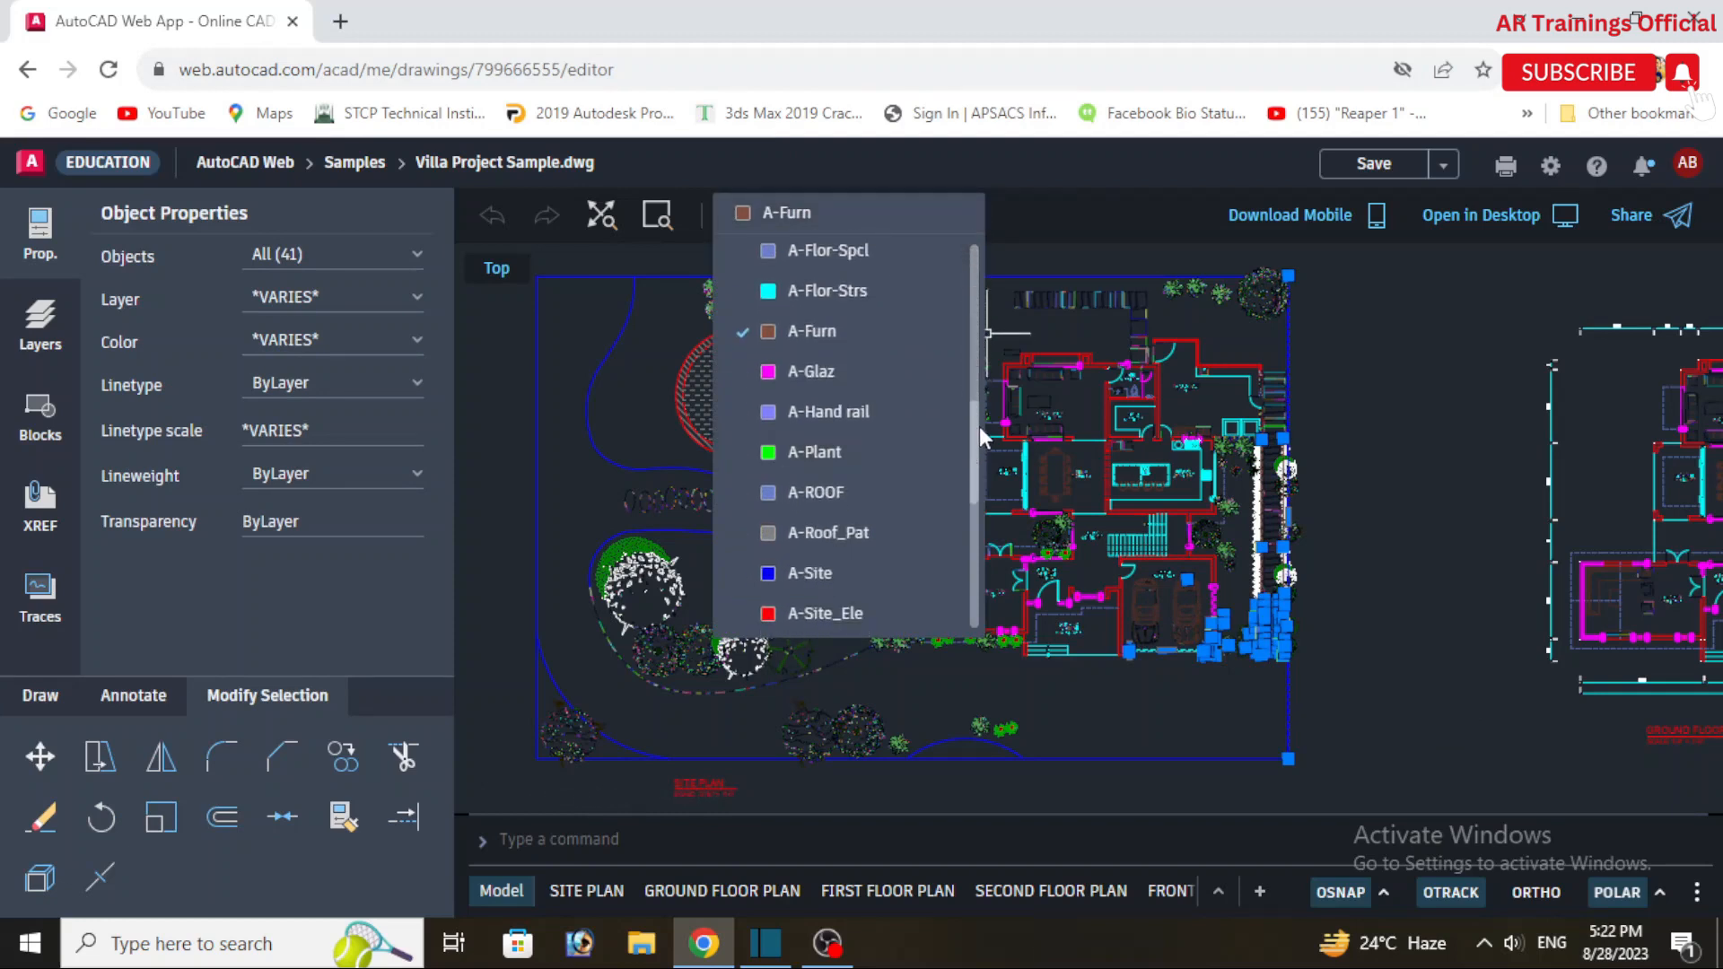
scroll("down", 3)
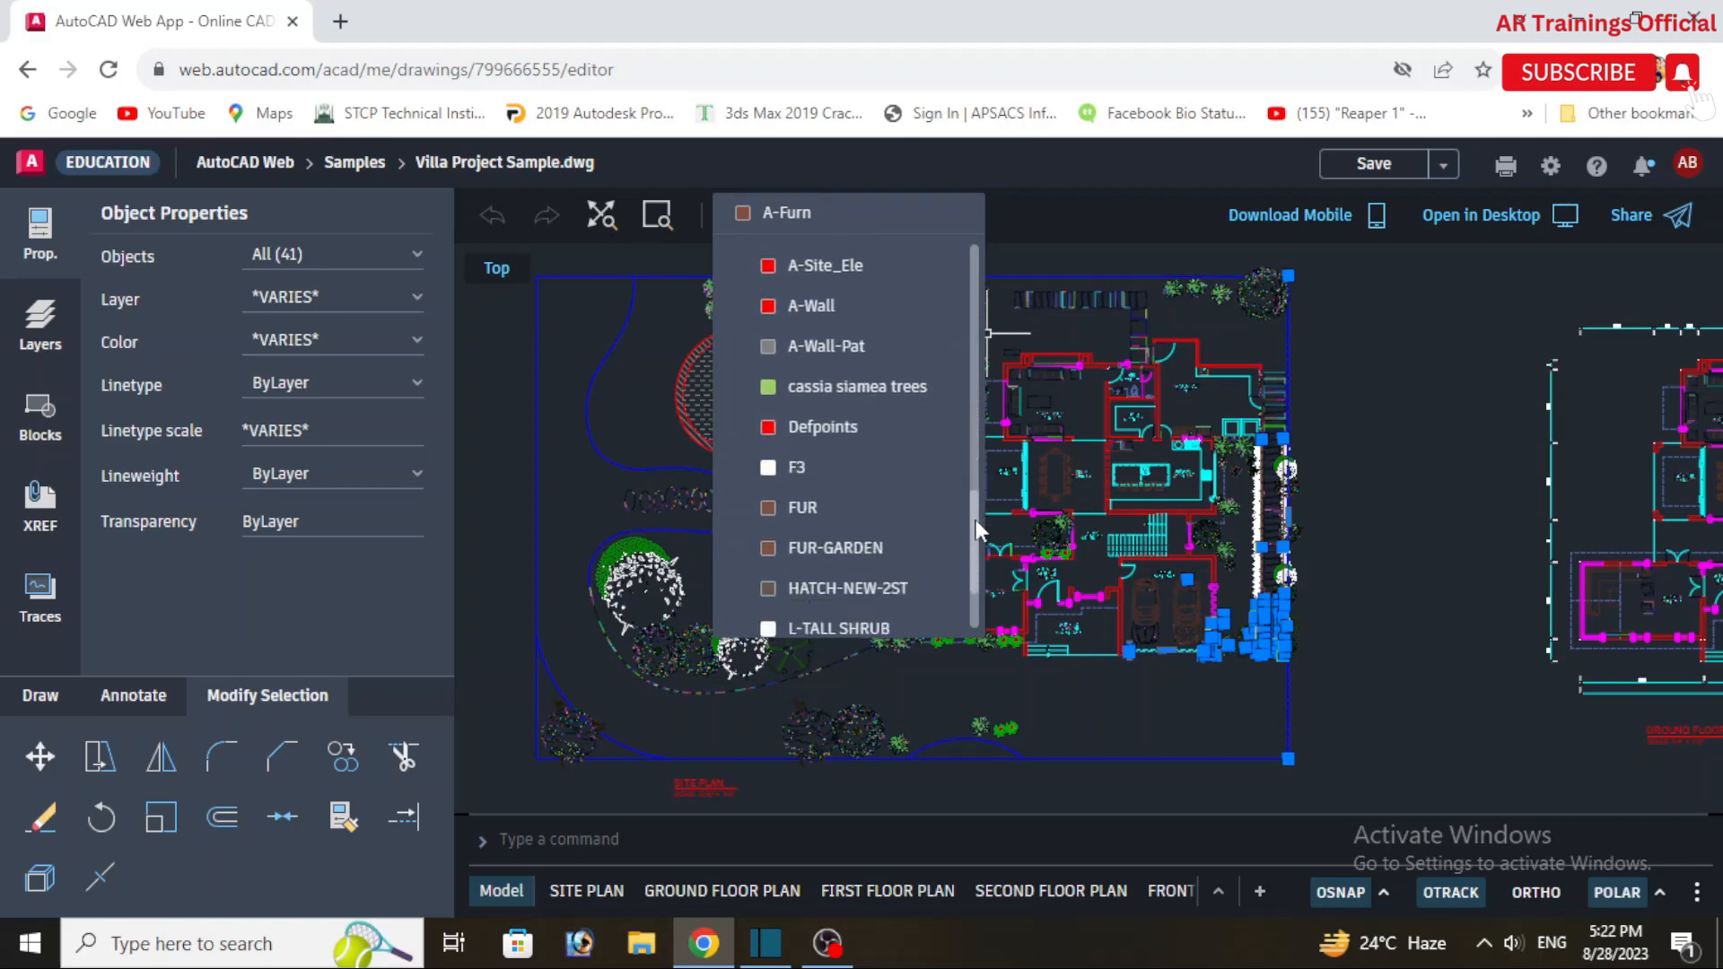
scroll("up", 3)
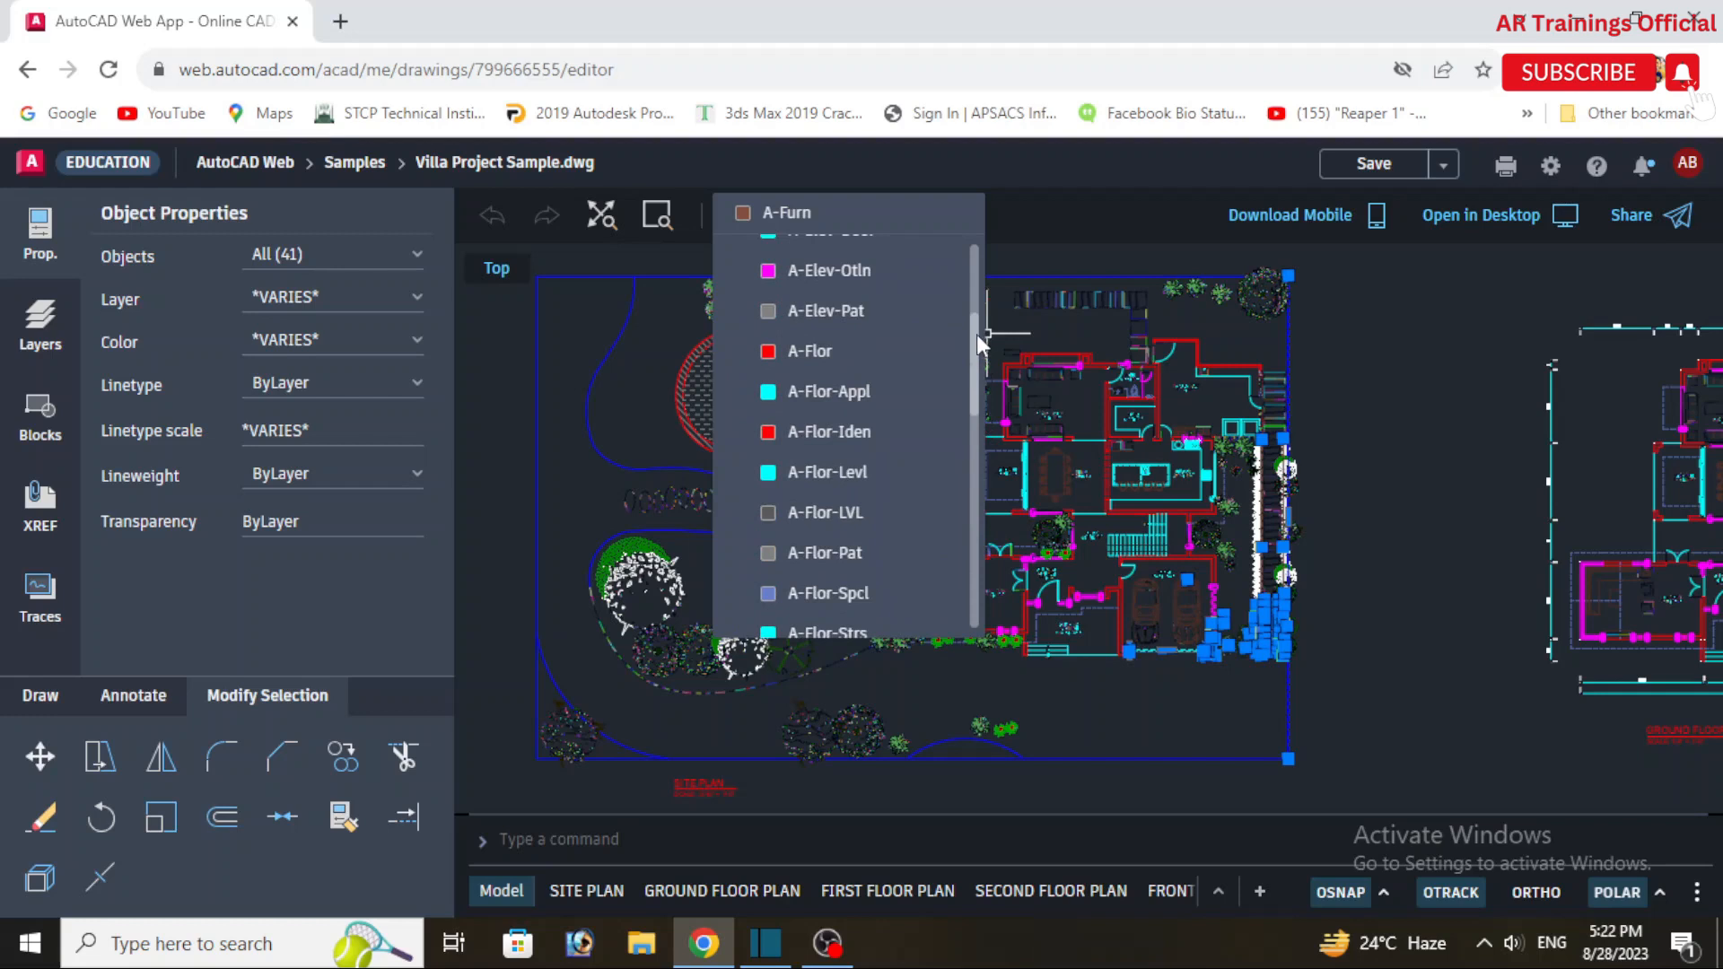
scroll("up", 3)
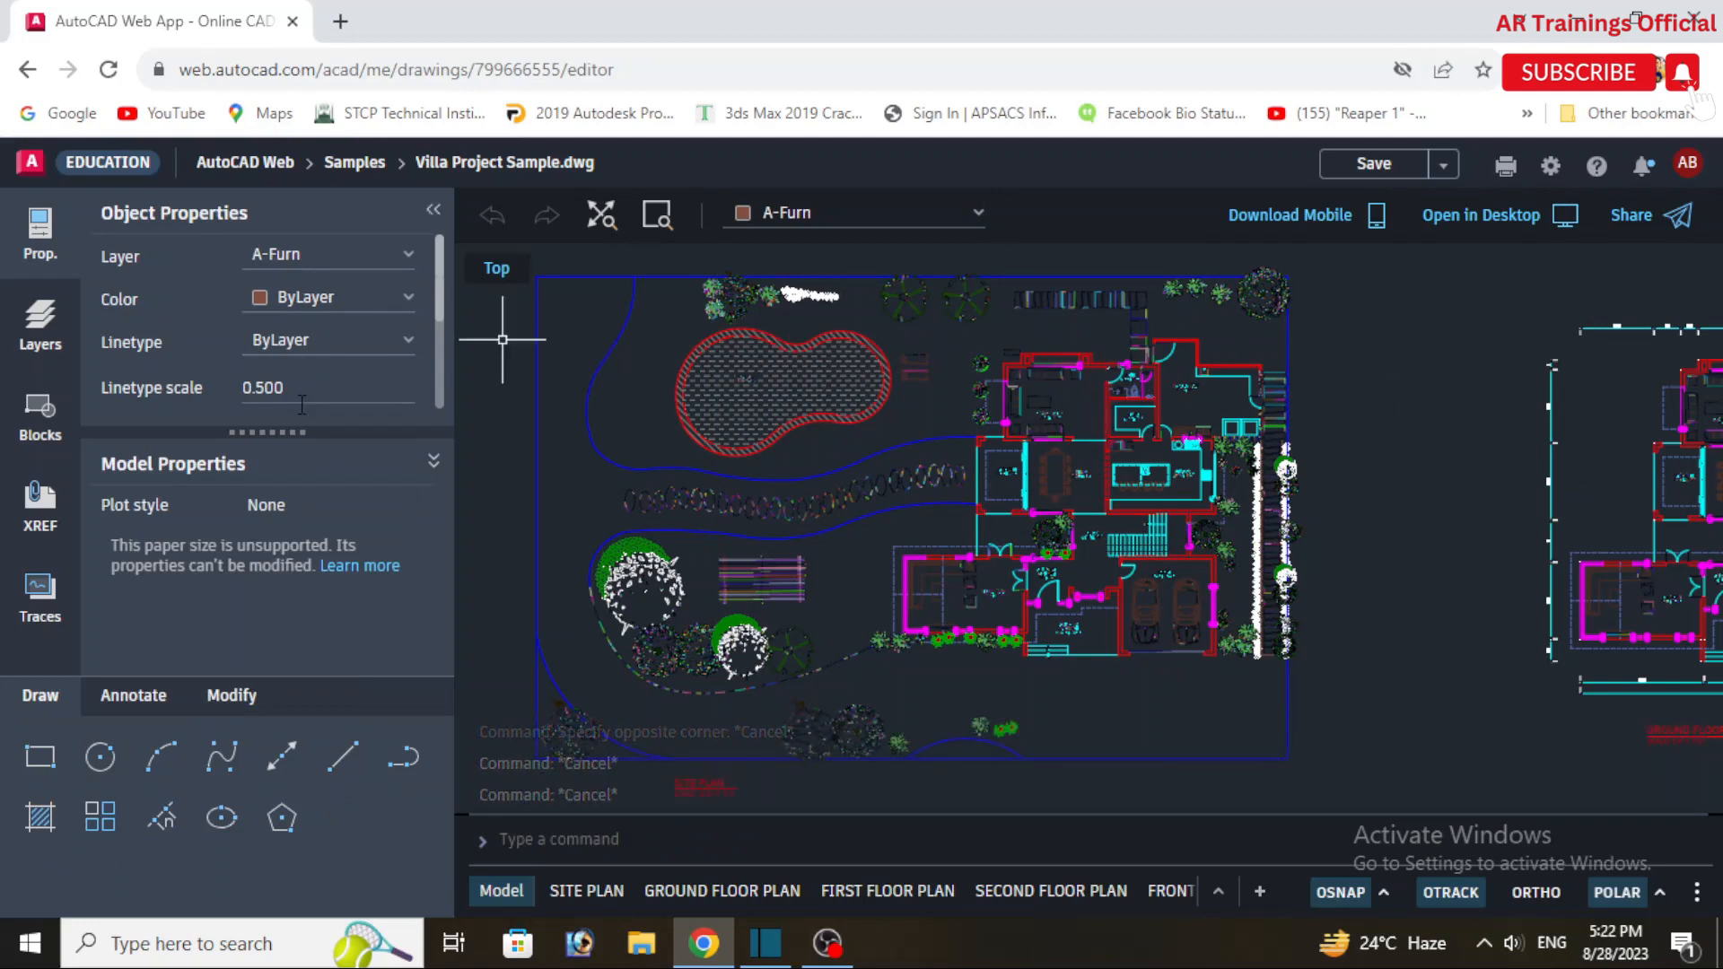
View the Layers palette, return to Properties with A-Furn current, and reveal the Save options
left_click(40, 324)
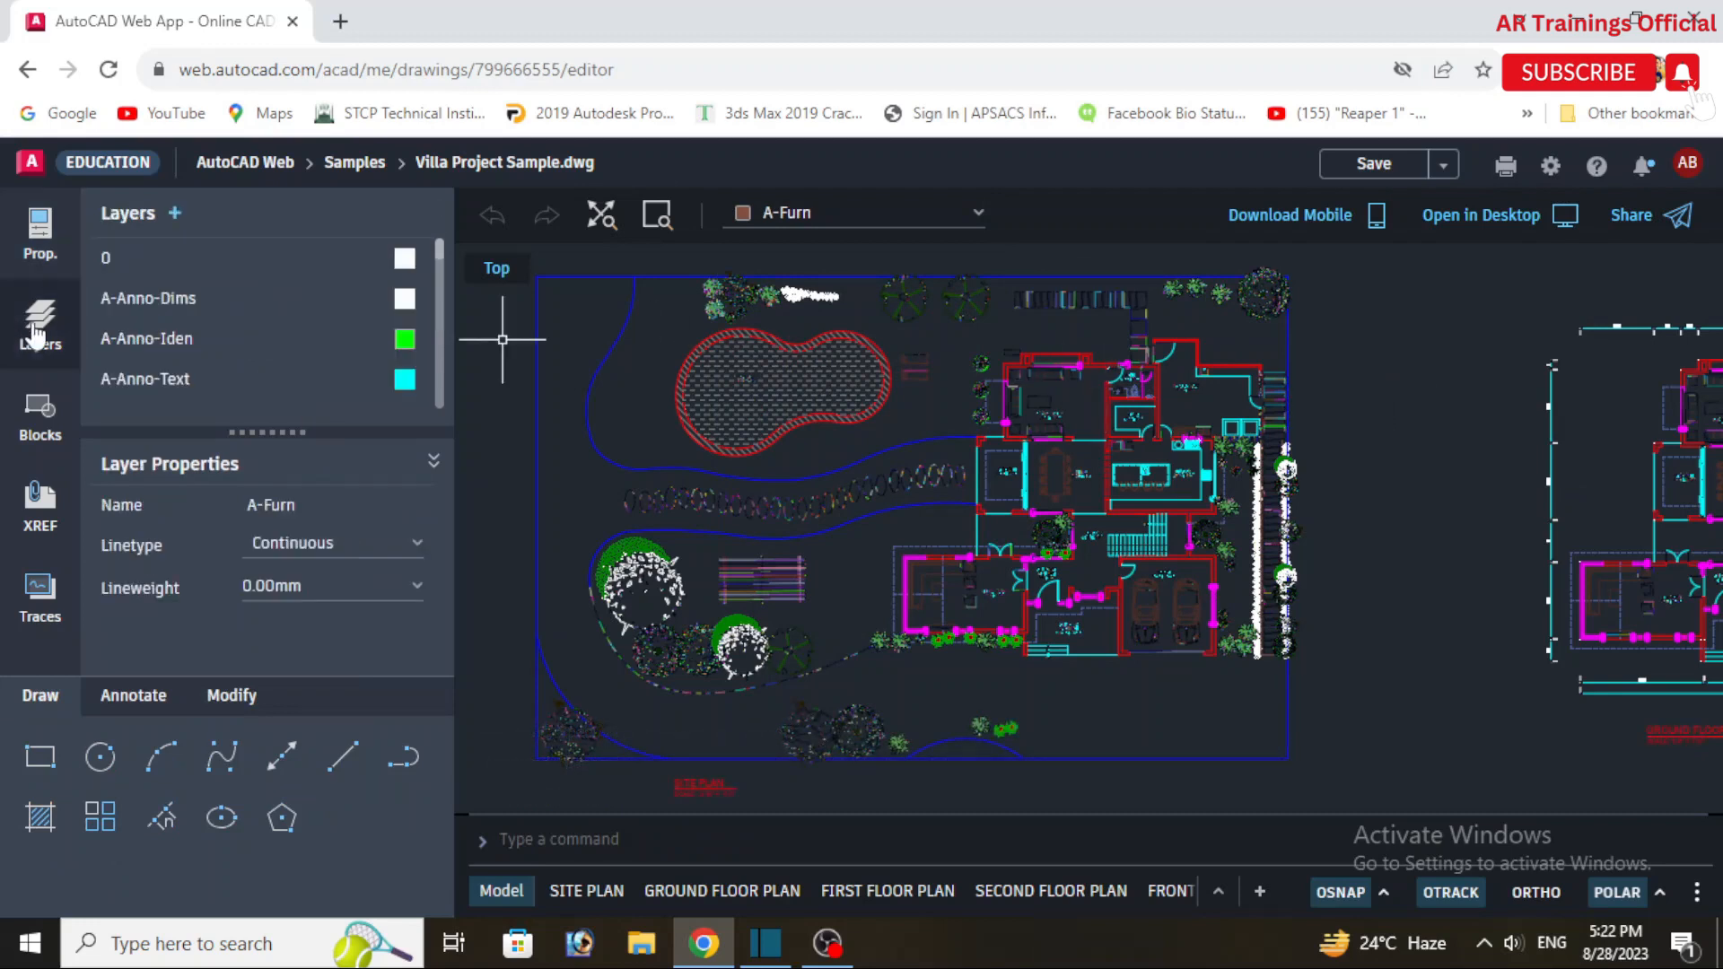
left_click(39, 231)
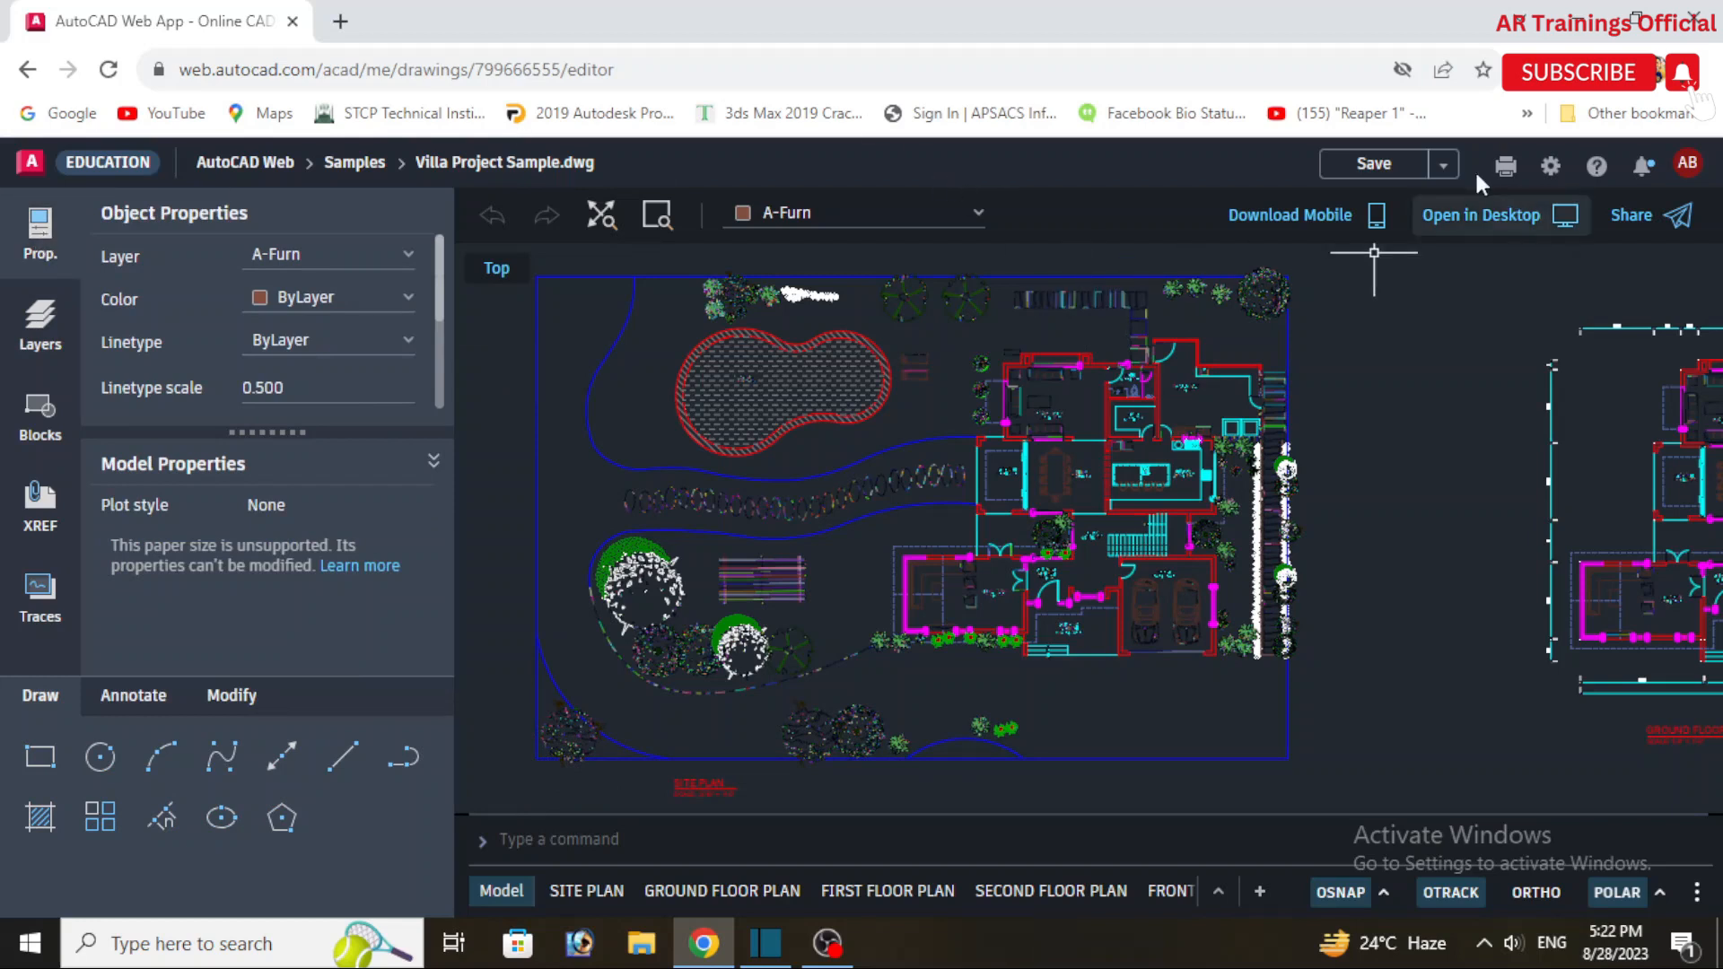
left_click(1441, 163)
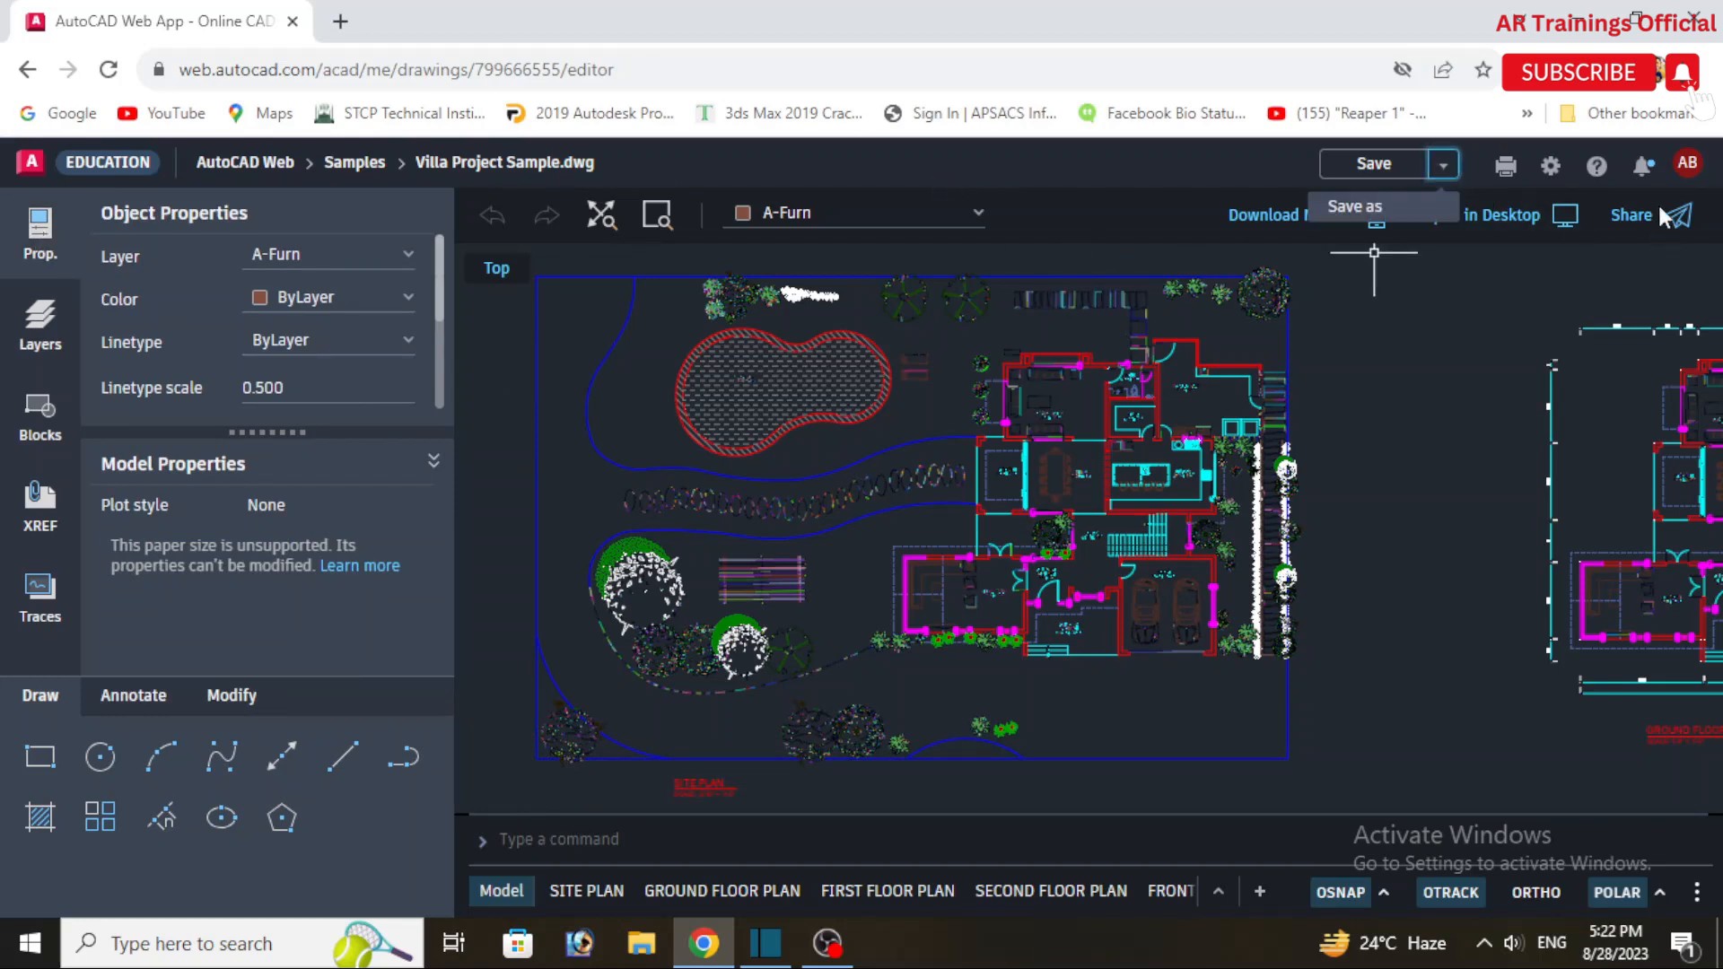
mouse_move(1624, 246)
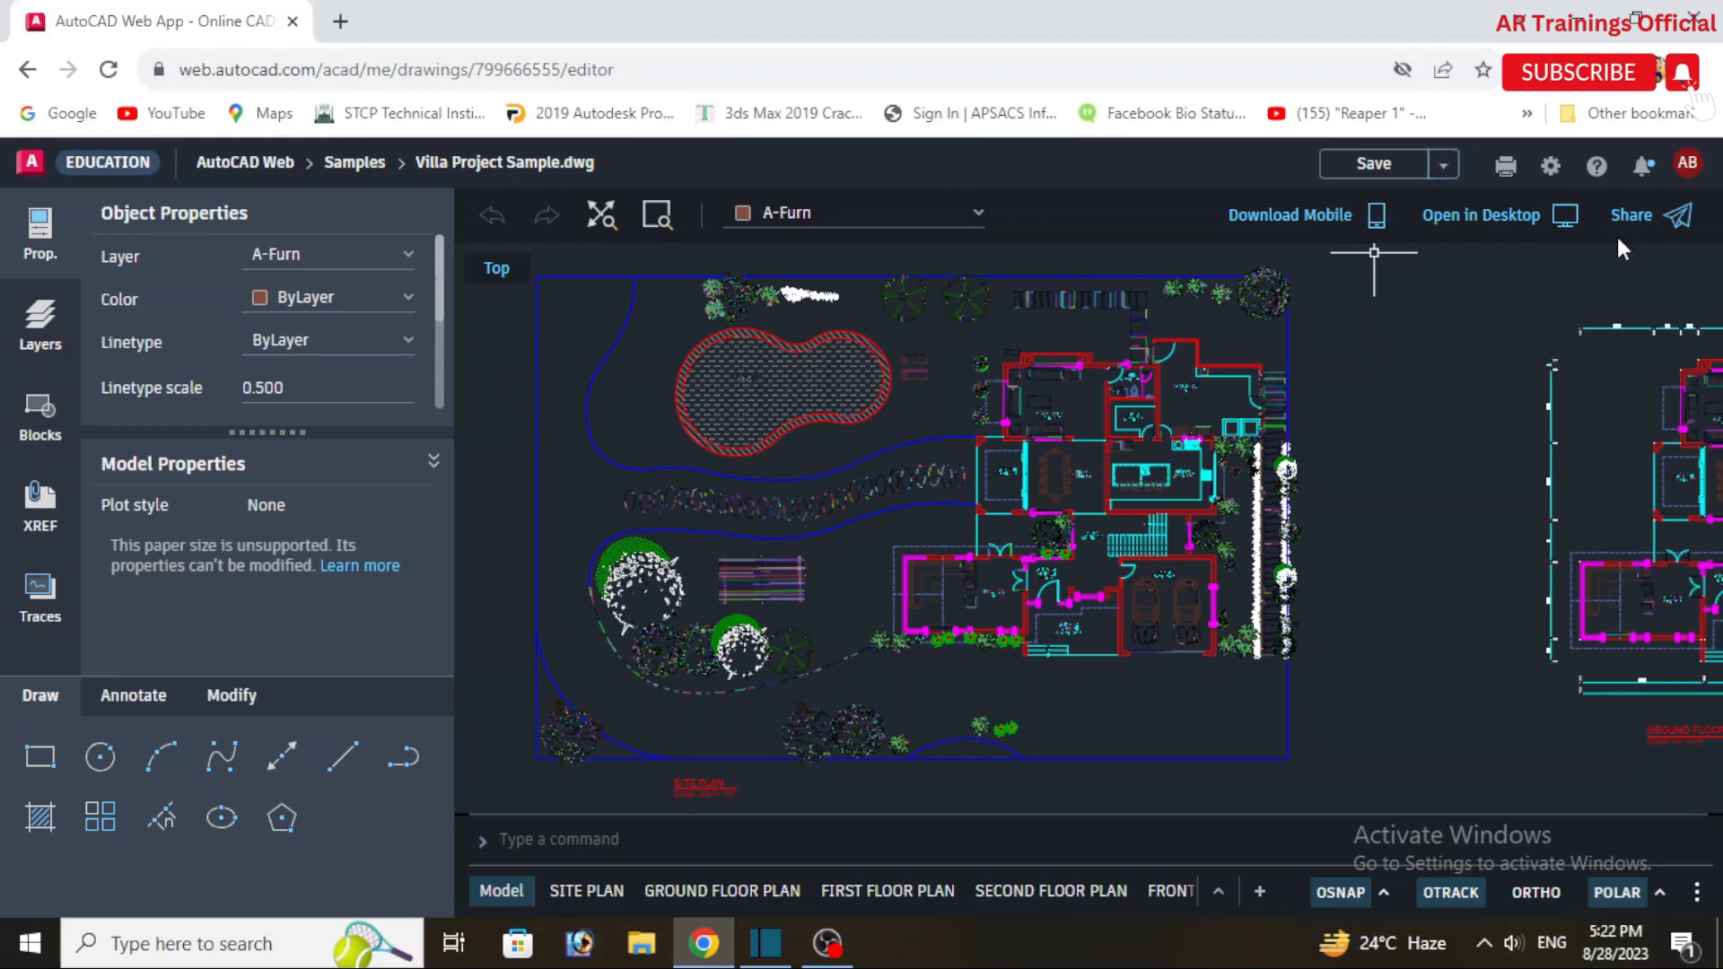
left_click(1632, 214)
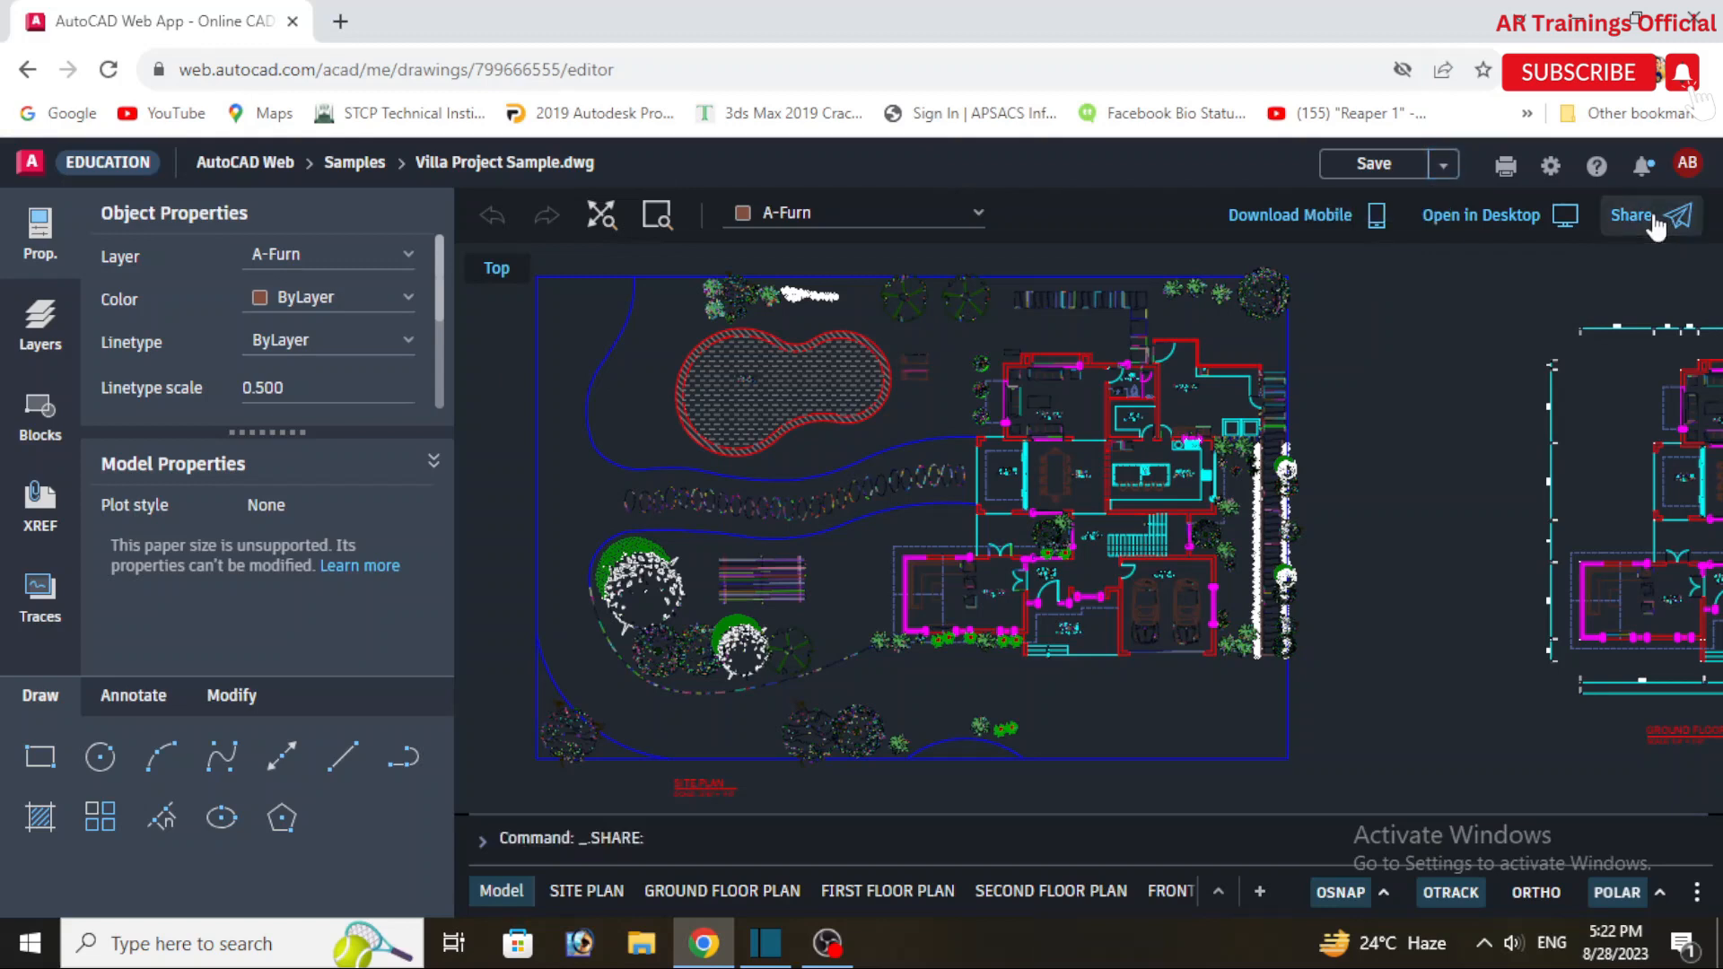
left_click(1633, 214)
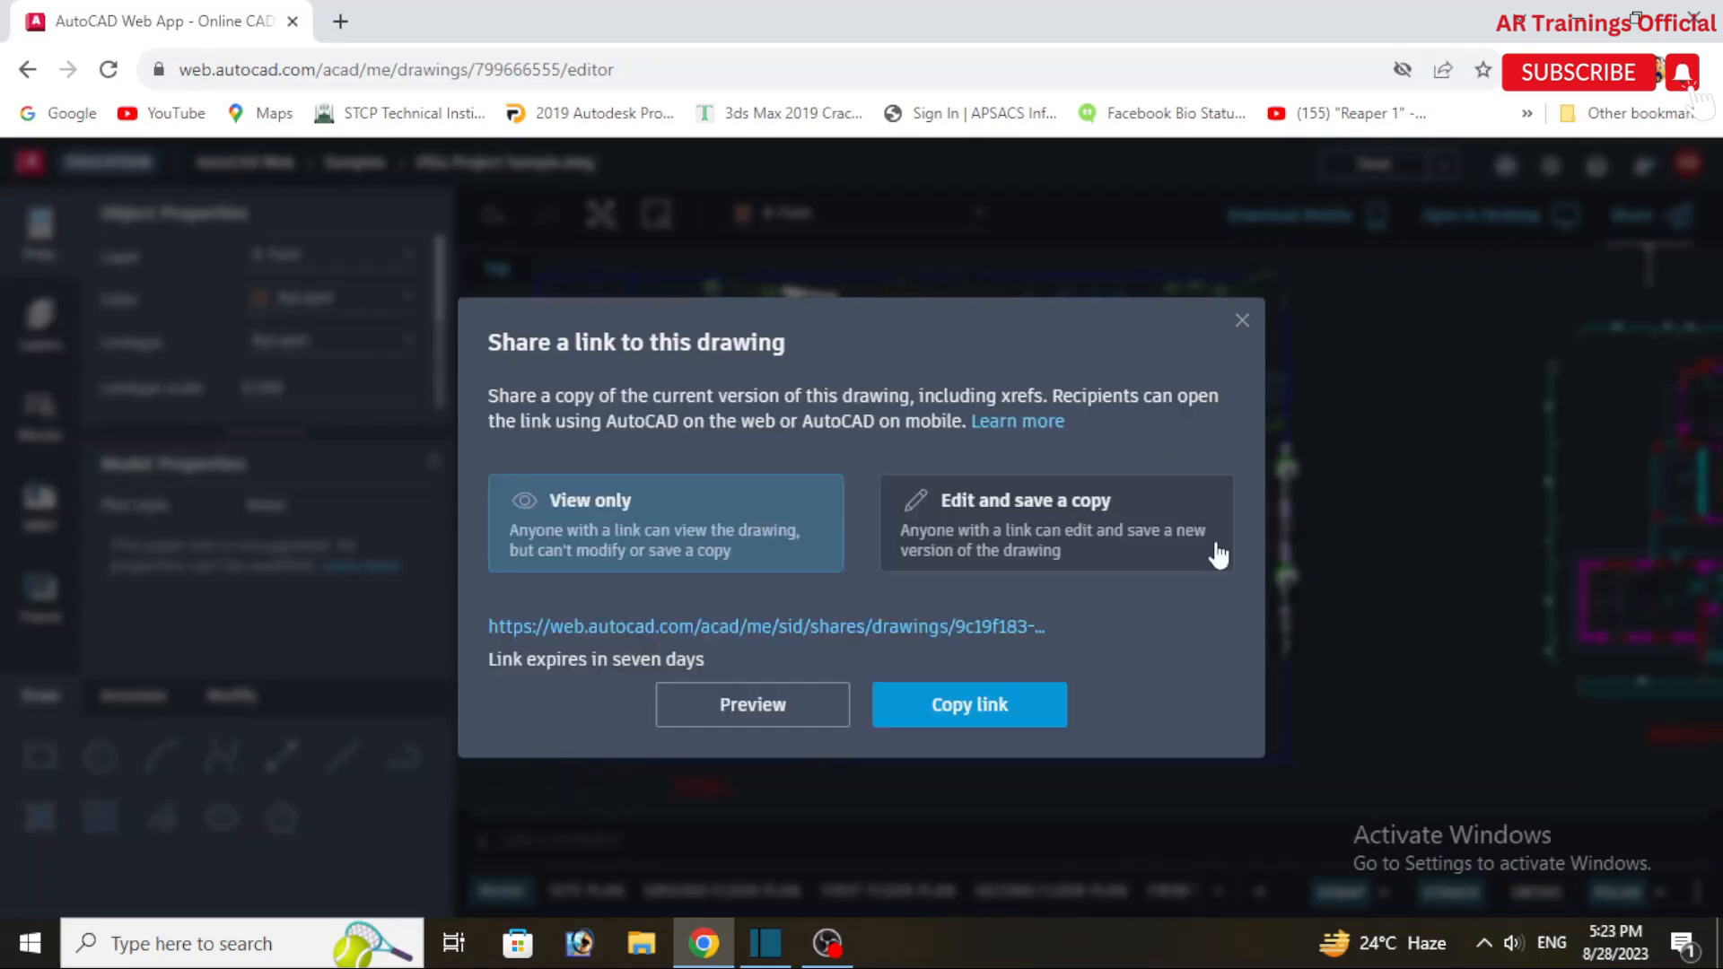
mouse_move(1242, 327)
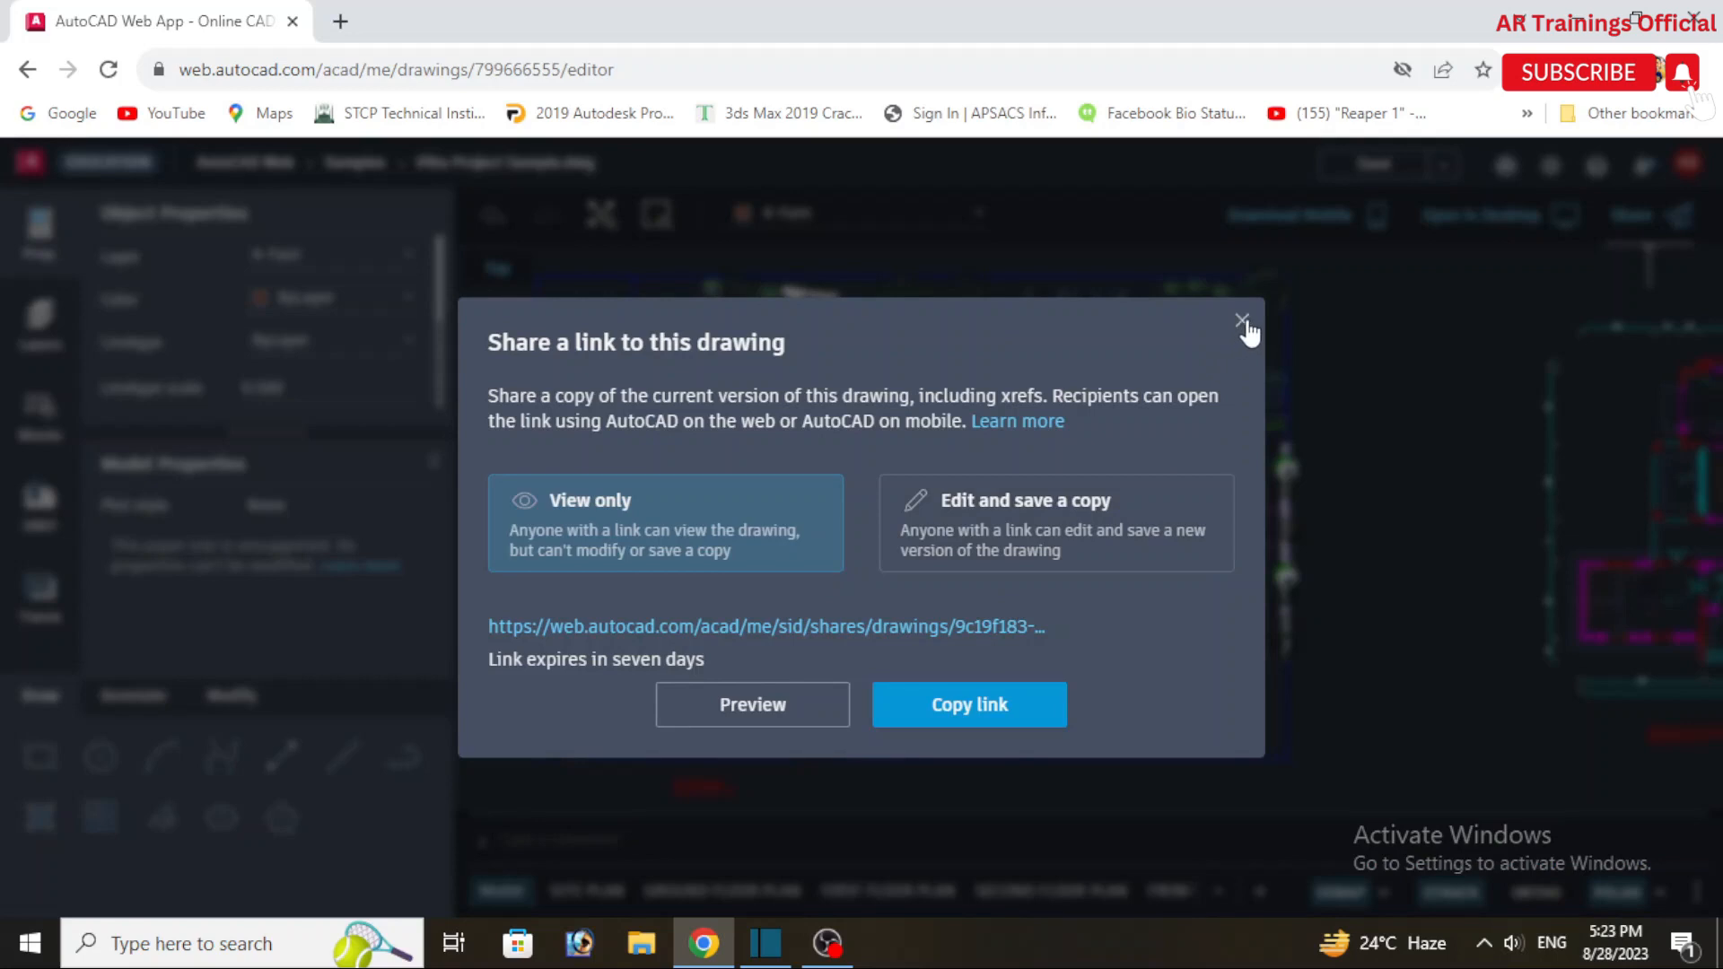
mouse_move(1246, 334)
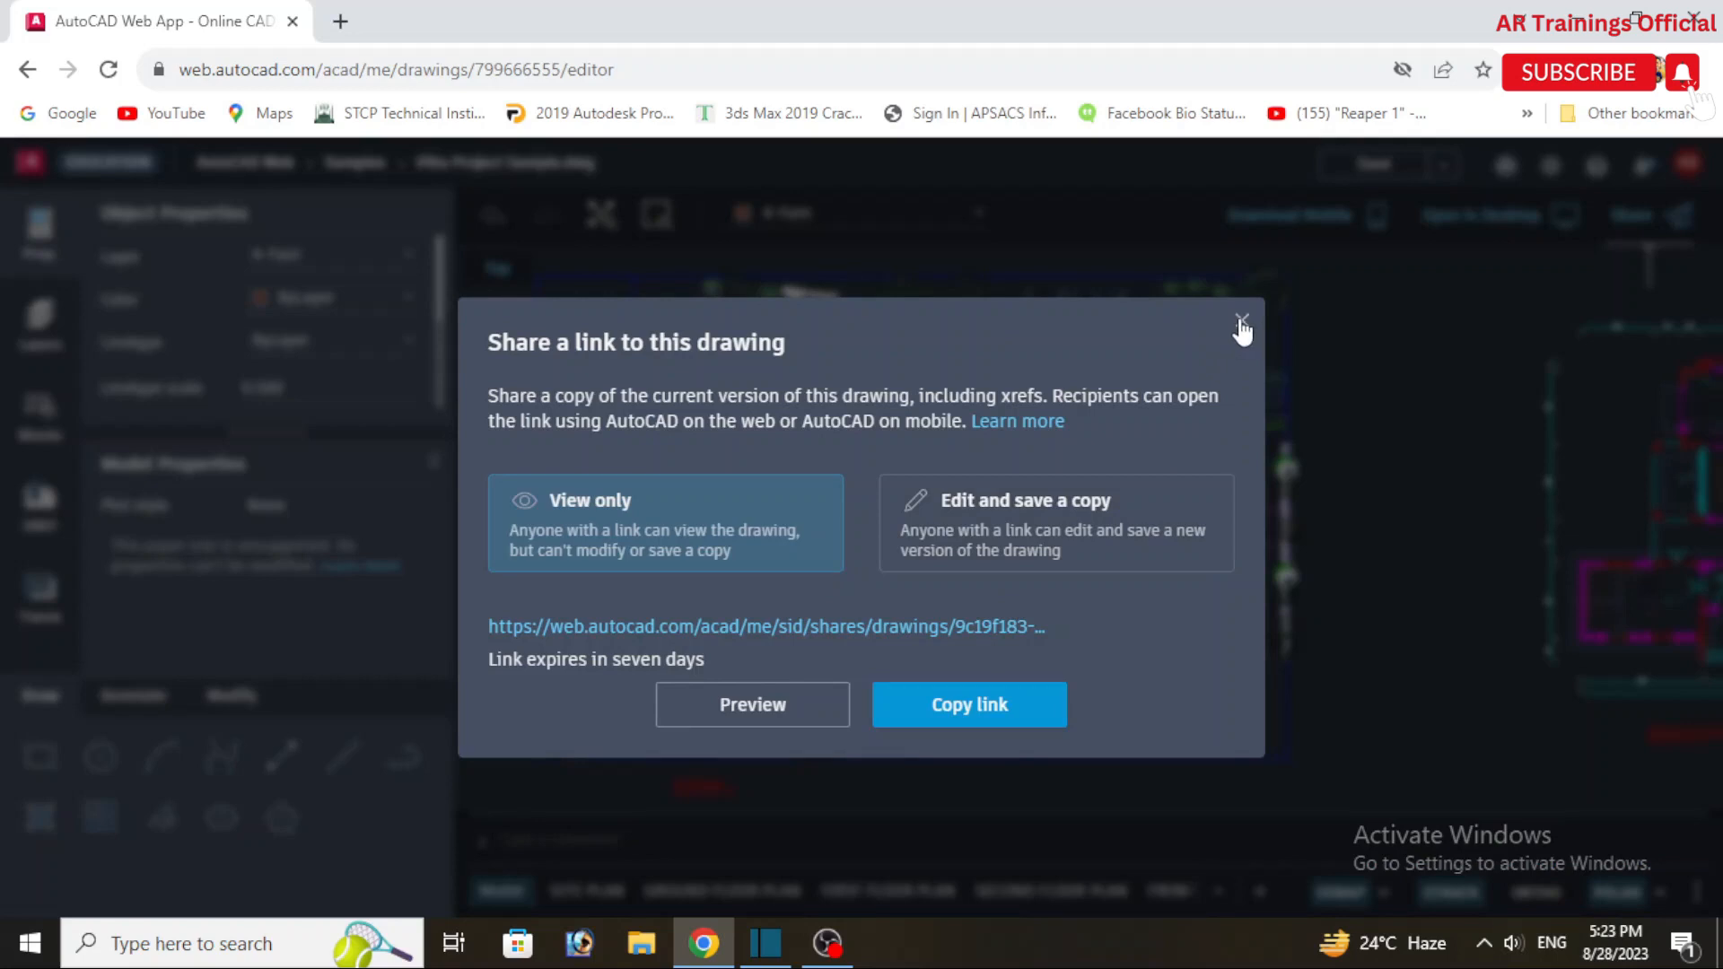
left_click(1242, 327)
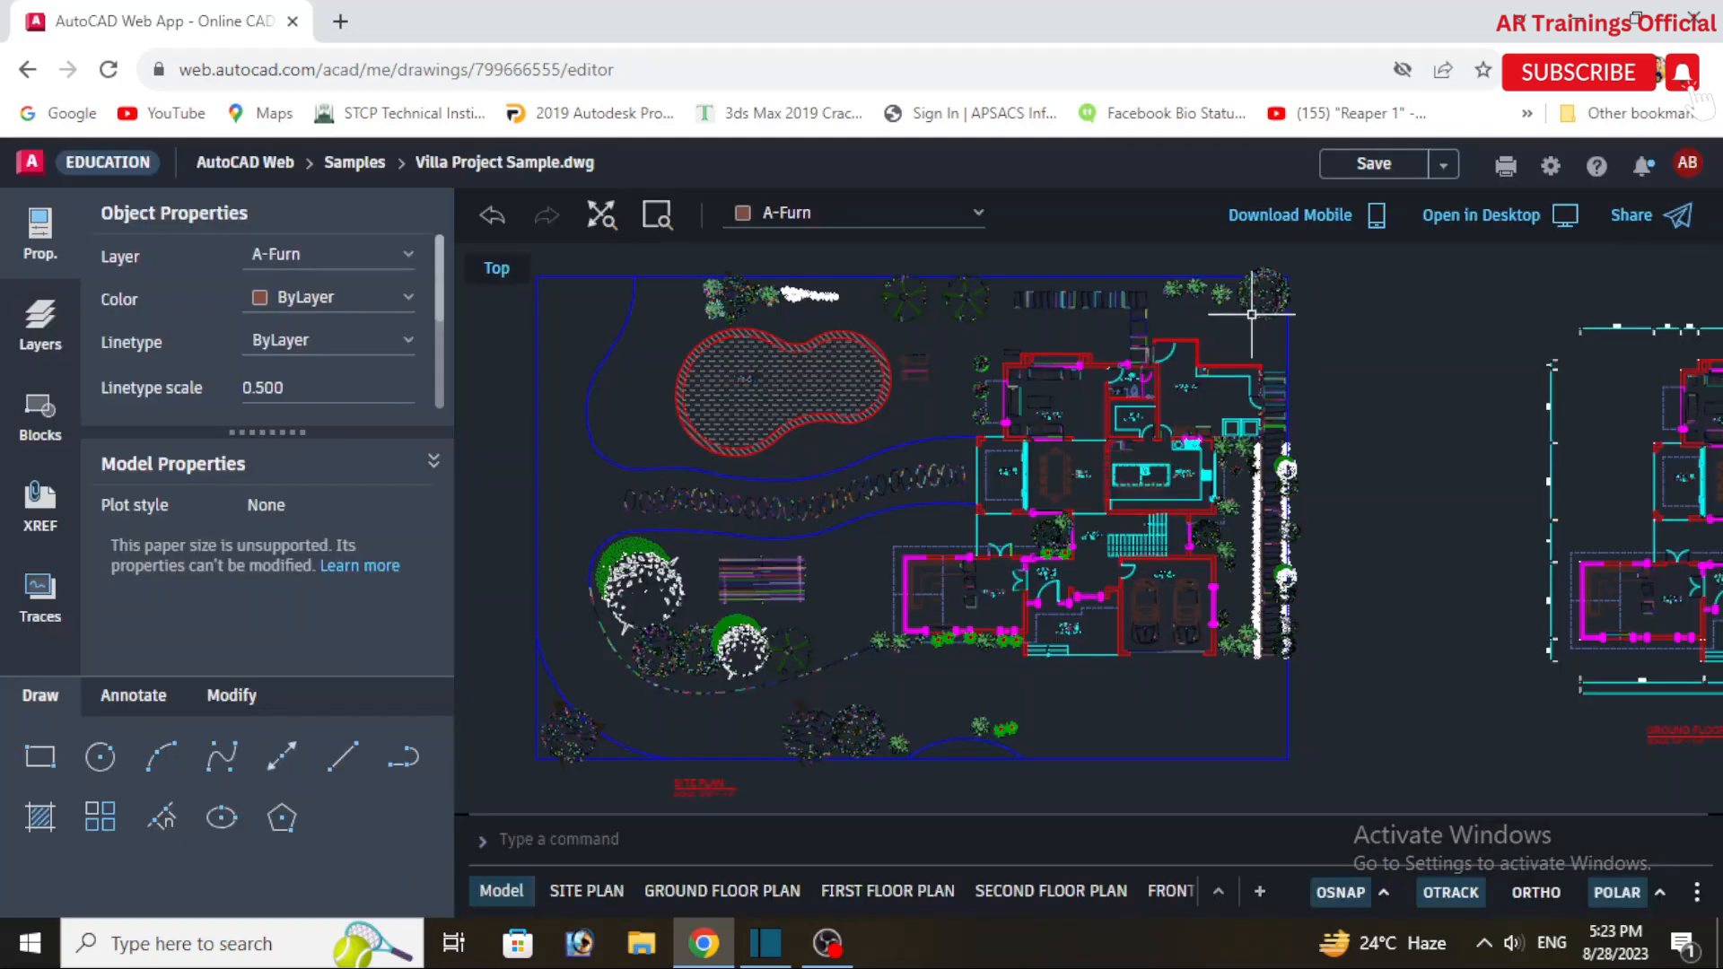